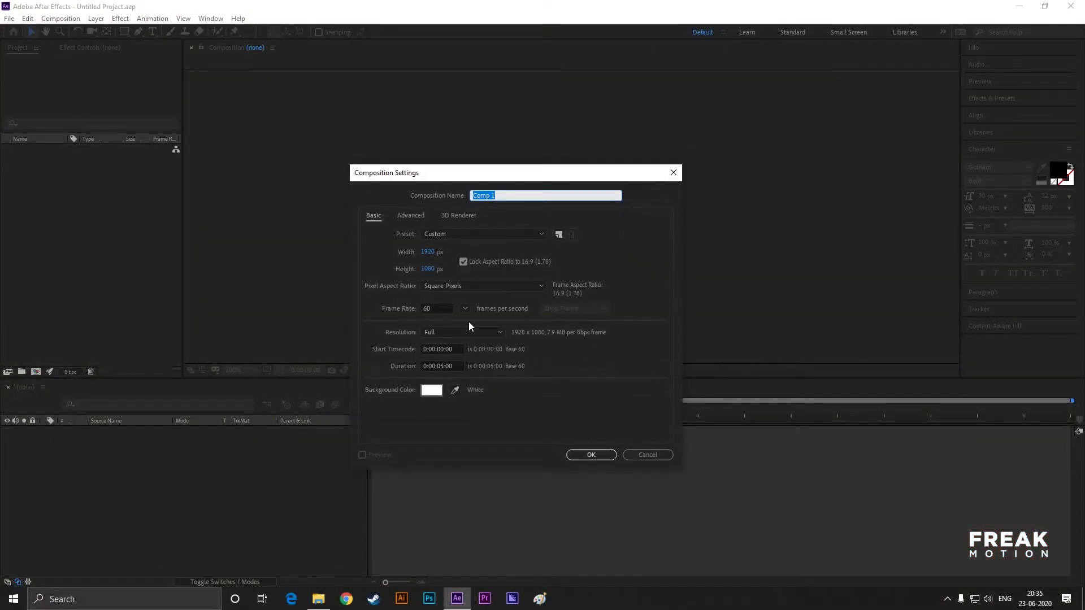
Name the 1920×1080, 60 fps comp 'title animation' with a 0:00:06:00 duration
type("title ani")
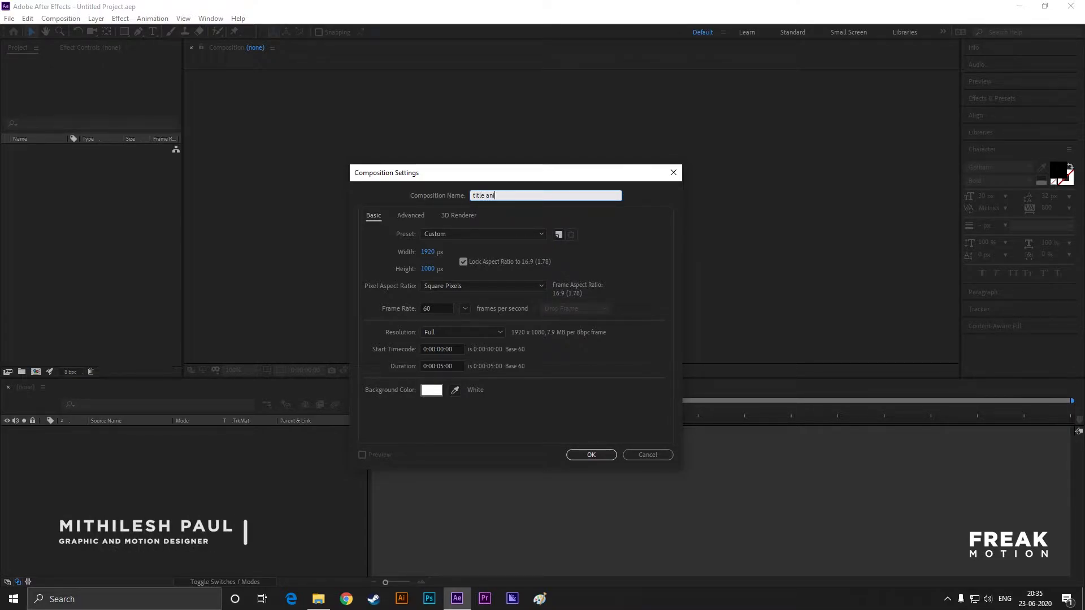
type("mation")
left_click(443, 366)
type("6")
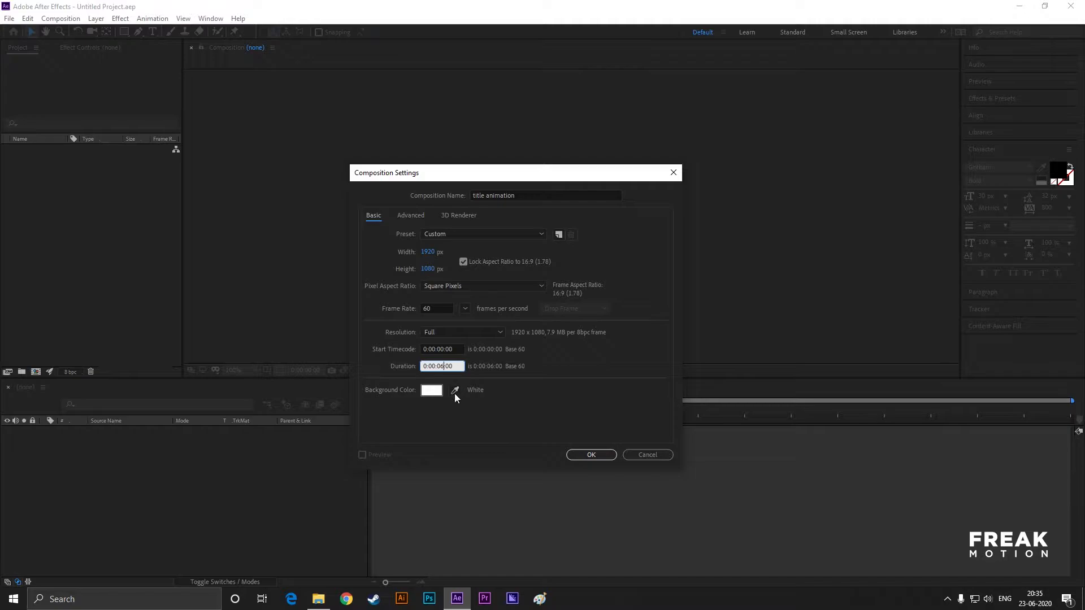
left_click(431, 391)
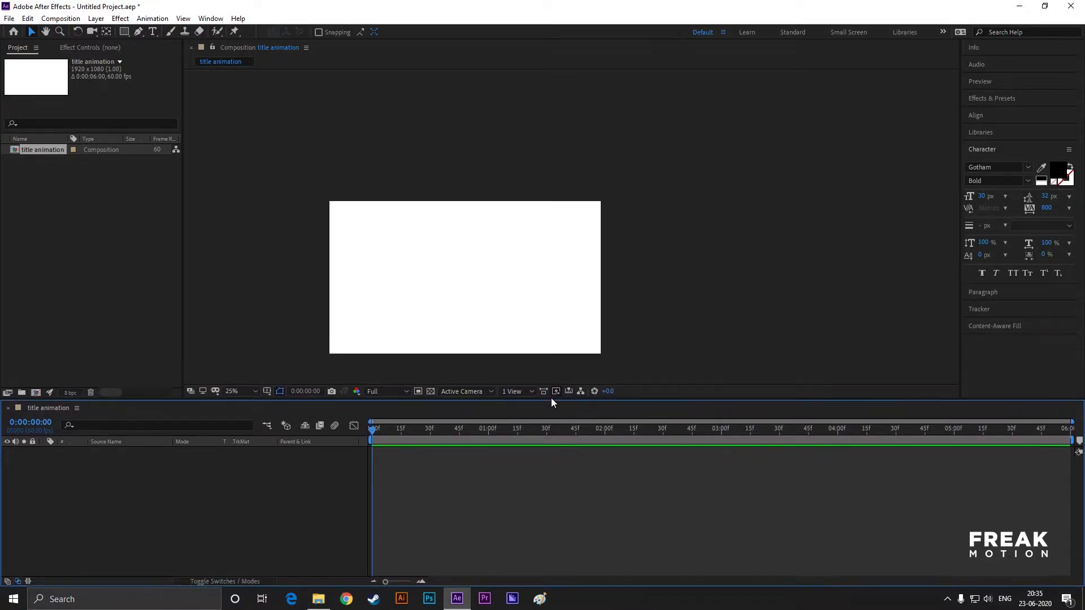
Zoom to 50%, turn on Title/Action Safe guides, and type GRAPHICS at the centre
left_click(241, 391)
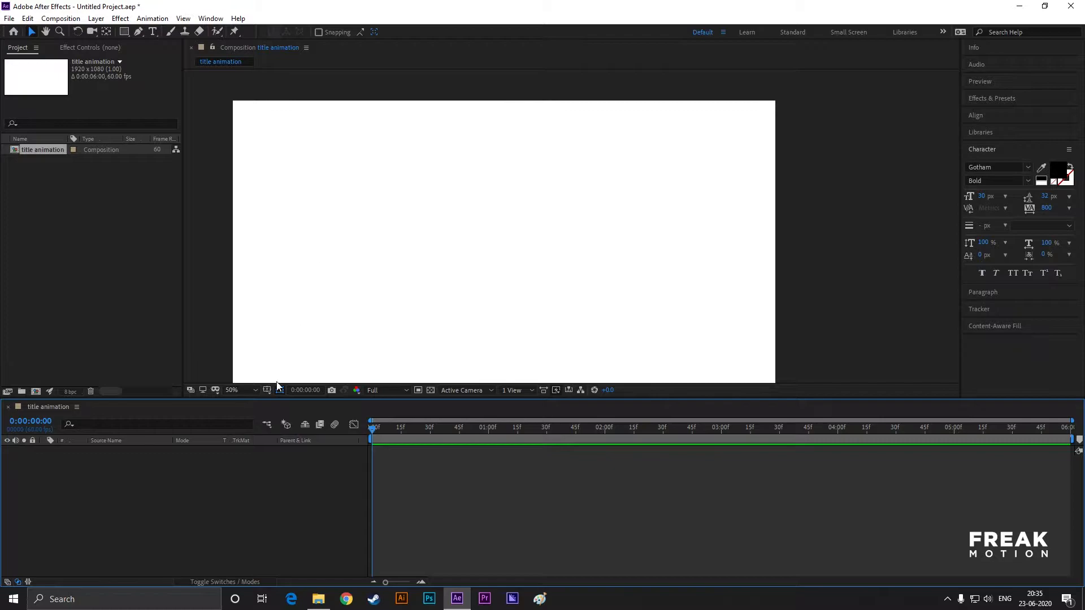
left_click(276, 389)
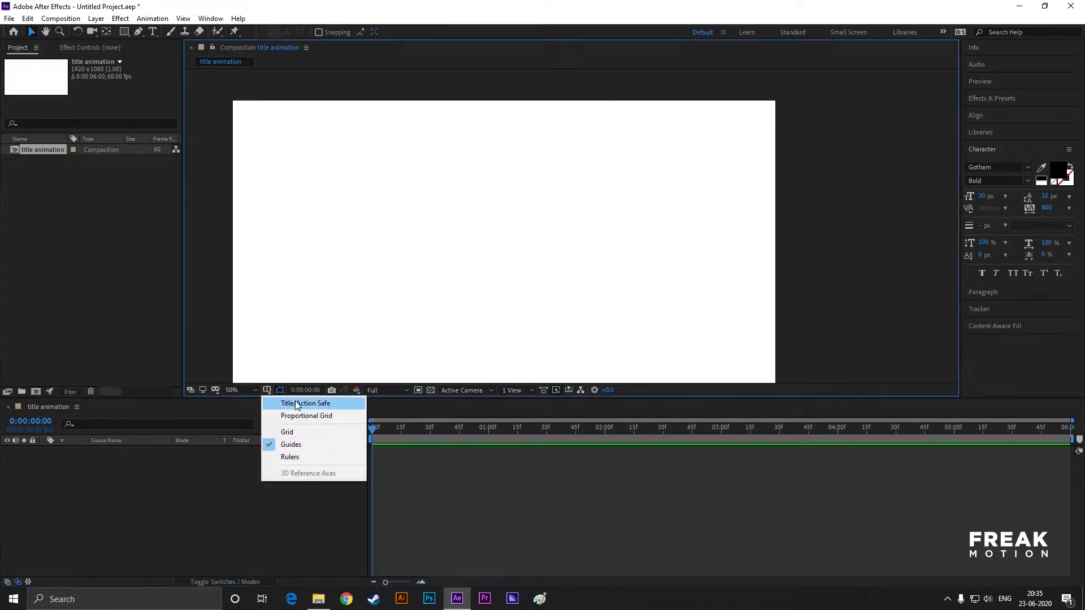
left_click(306, 403)
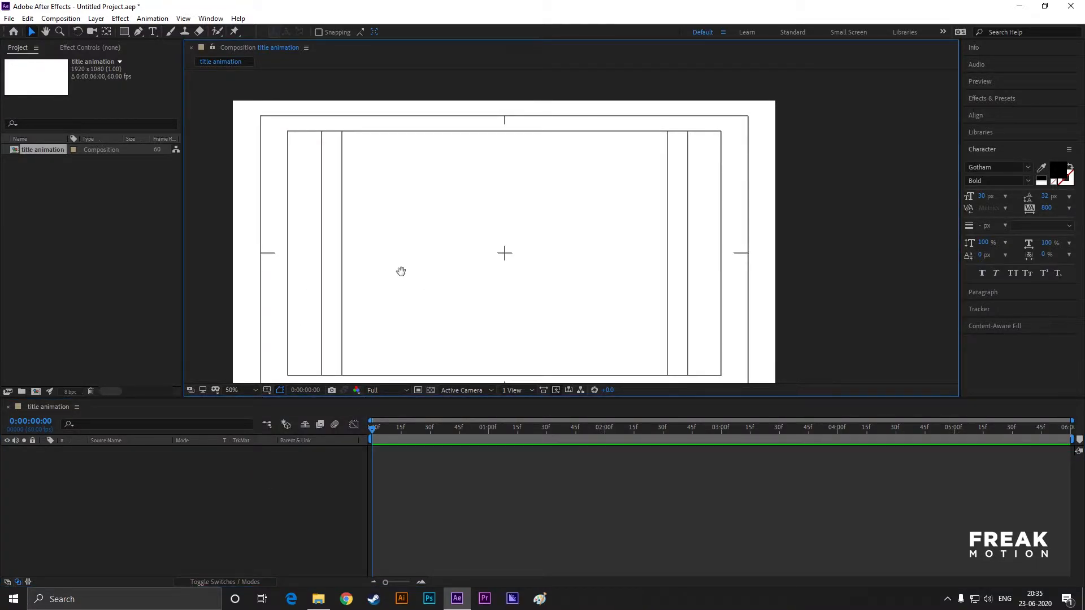
left_click_drag(401, 271, 543, 224)
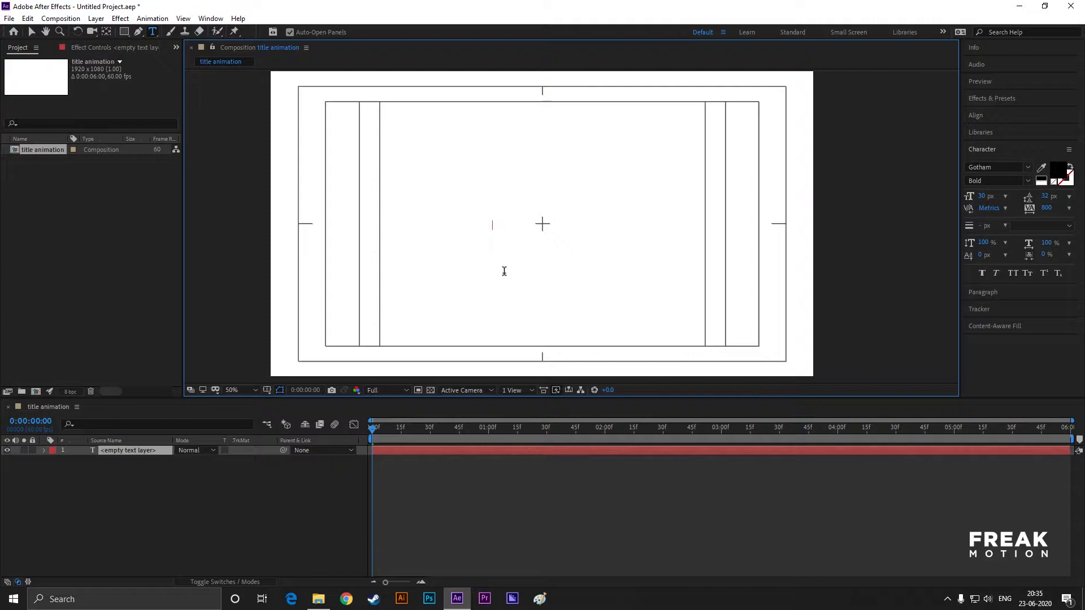
type("GRAPHI")
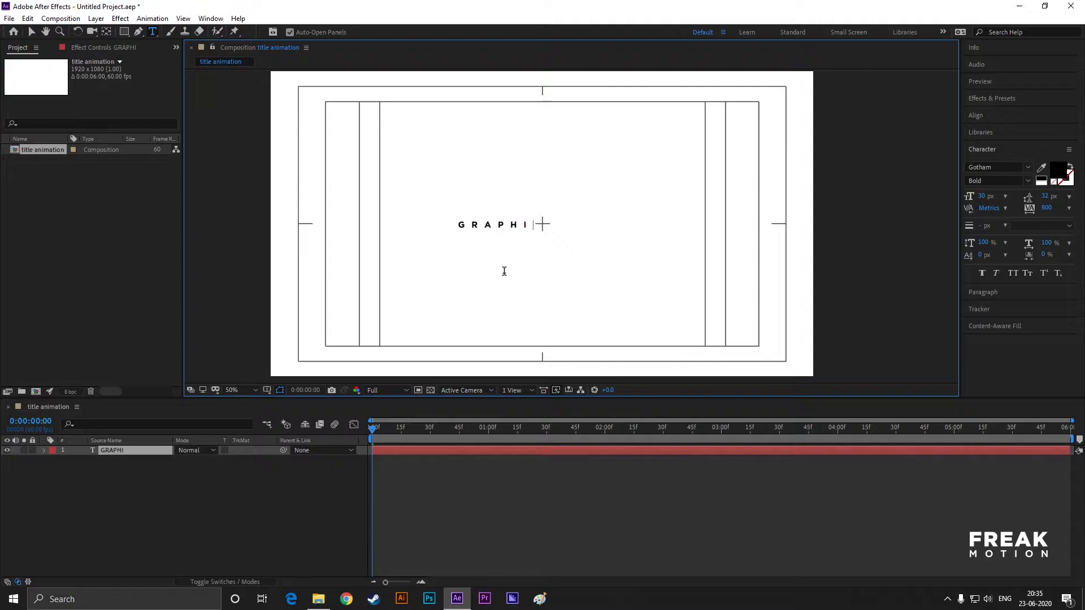
type("CS")
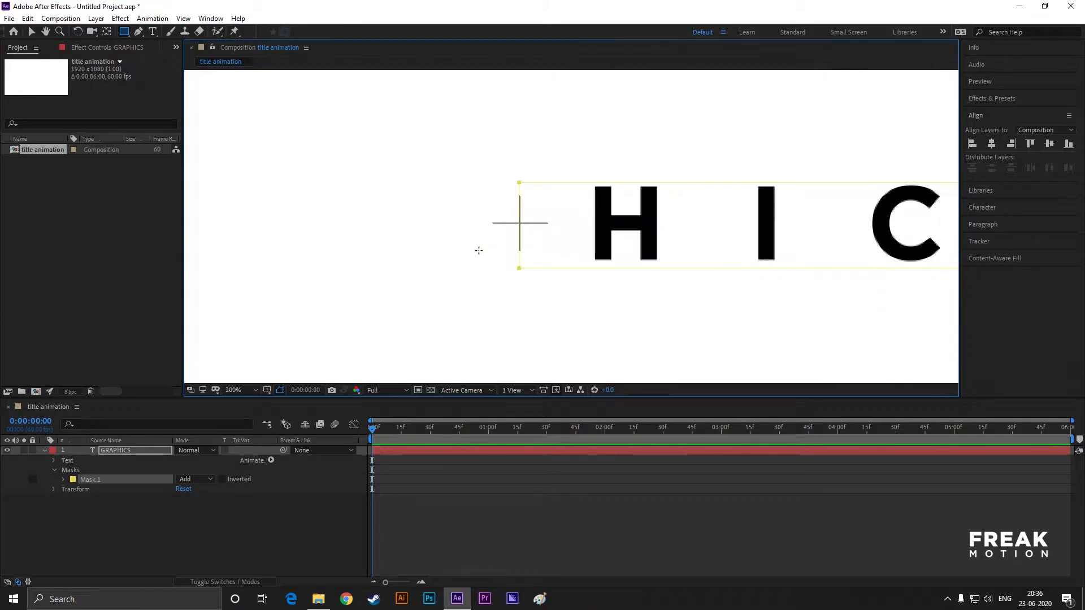
Draw inverted Mask 1 over the right half and Mask 2 over the left half of GRAPHICS
left_click(234, 390)
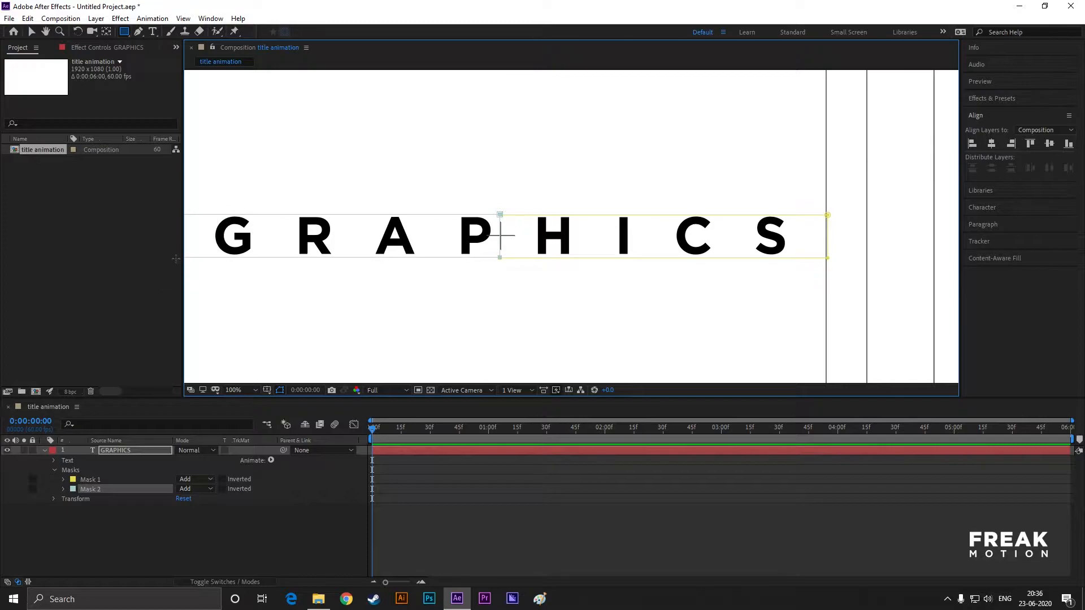
left_click(232, 389)
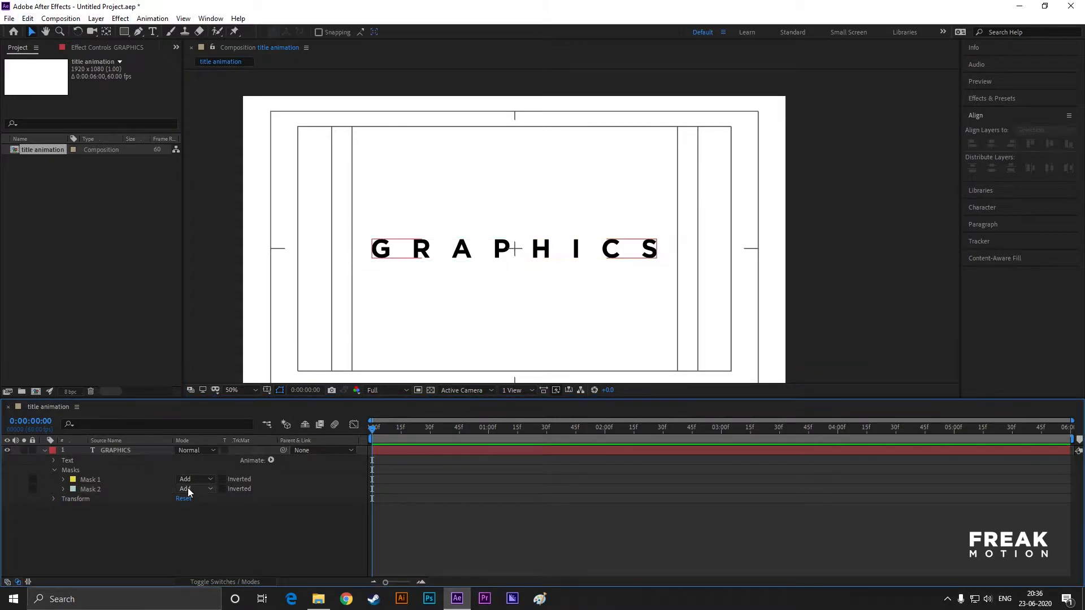
Set the masks to Subtract and keyframe their paths sliding outward past the text by frame 30
left_click(194, 479)
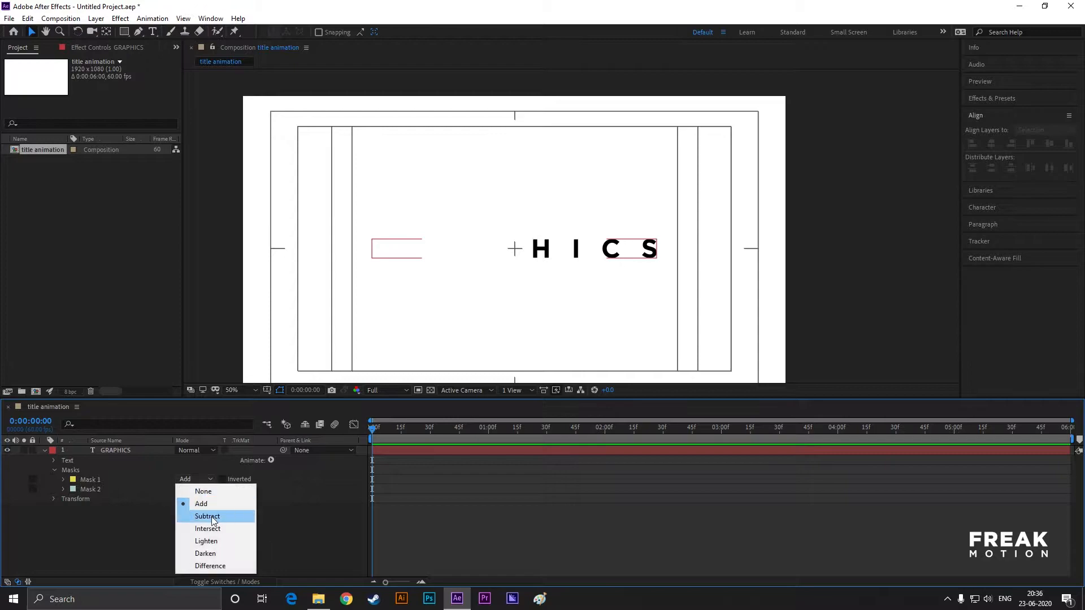
left_click(206, 515)
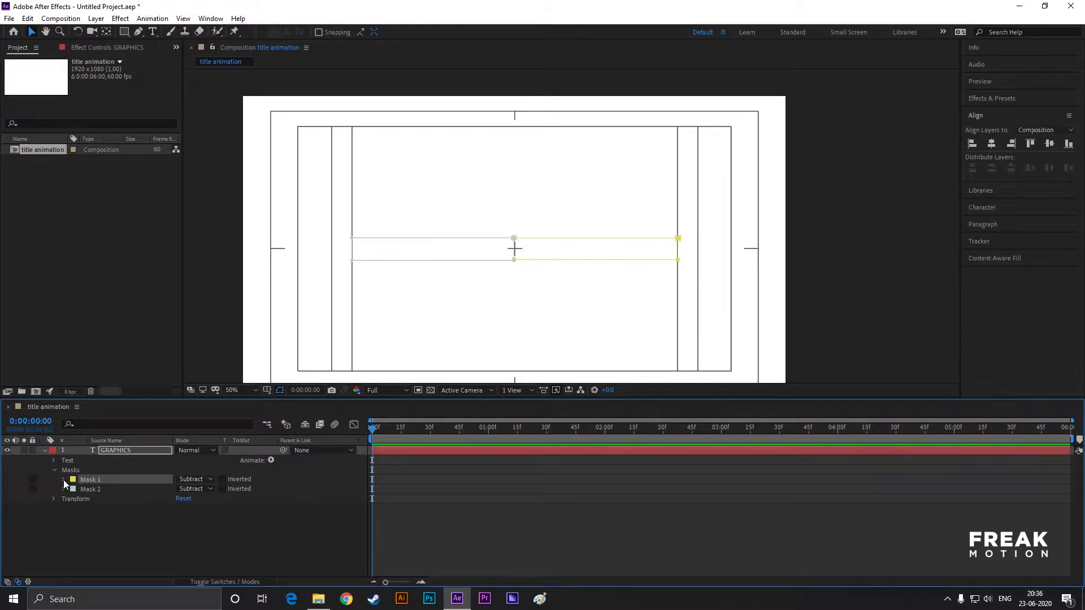
left_click(54, 479)
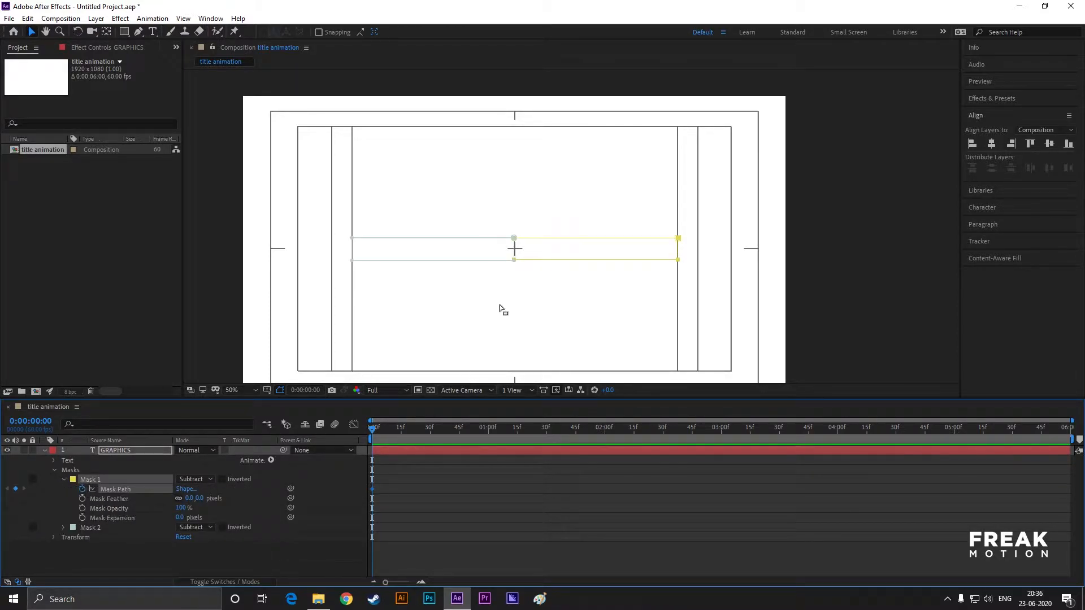
mouse_move(518, 243)
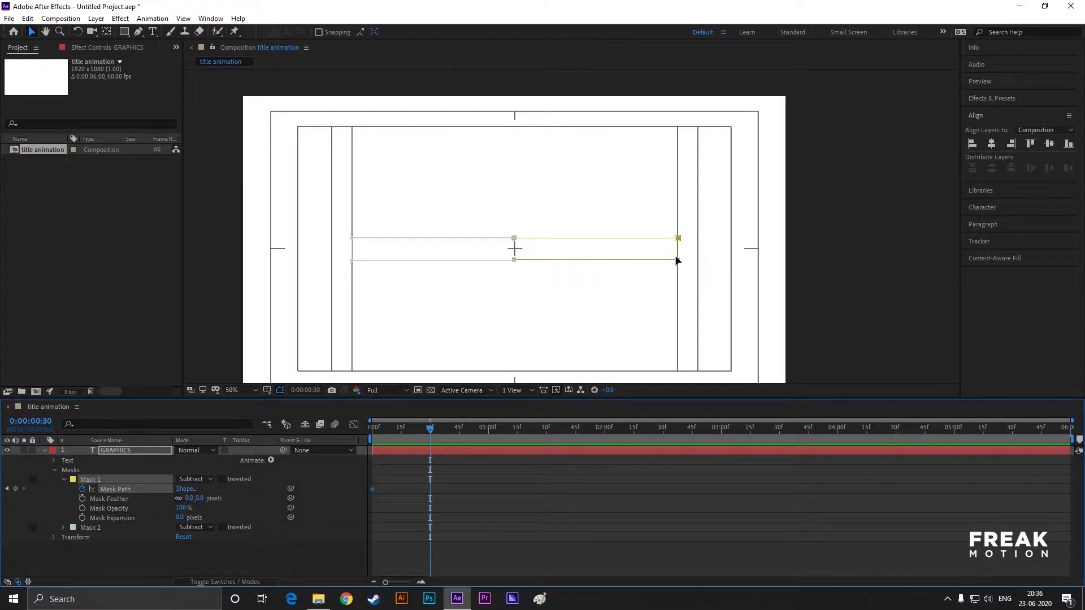
left_click_drag(677, 238, 844, 238)
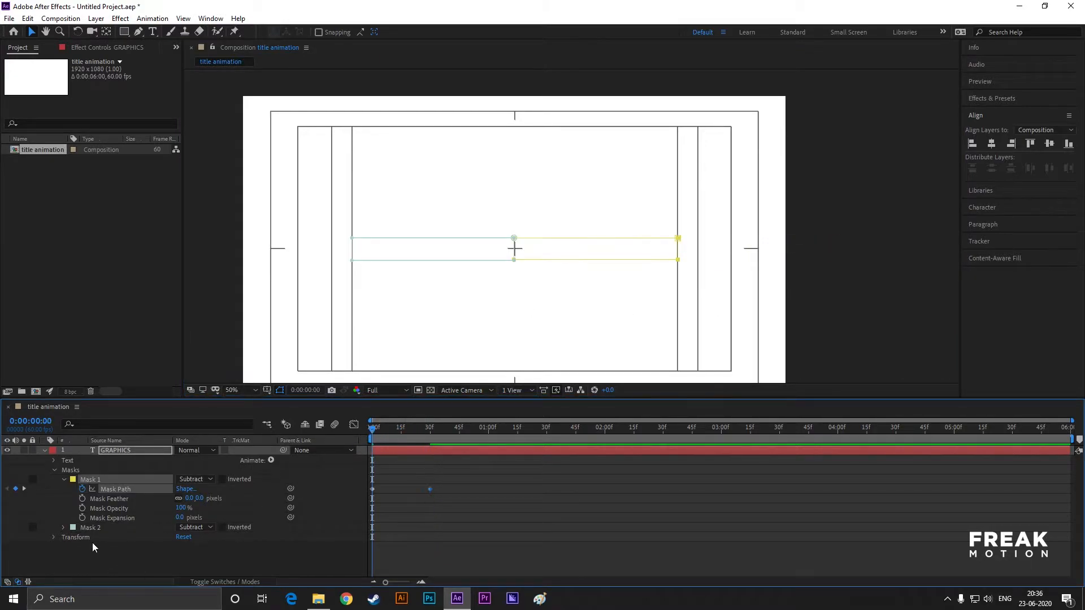
left_click(63, 527)
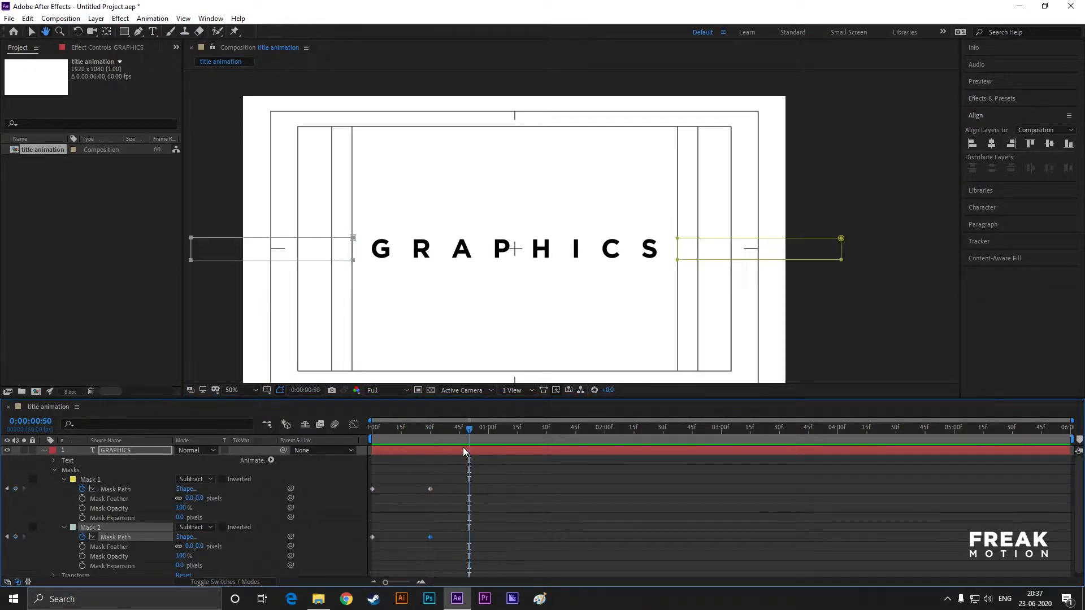
left_click_drag(468, 427, 436, 427)
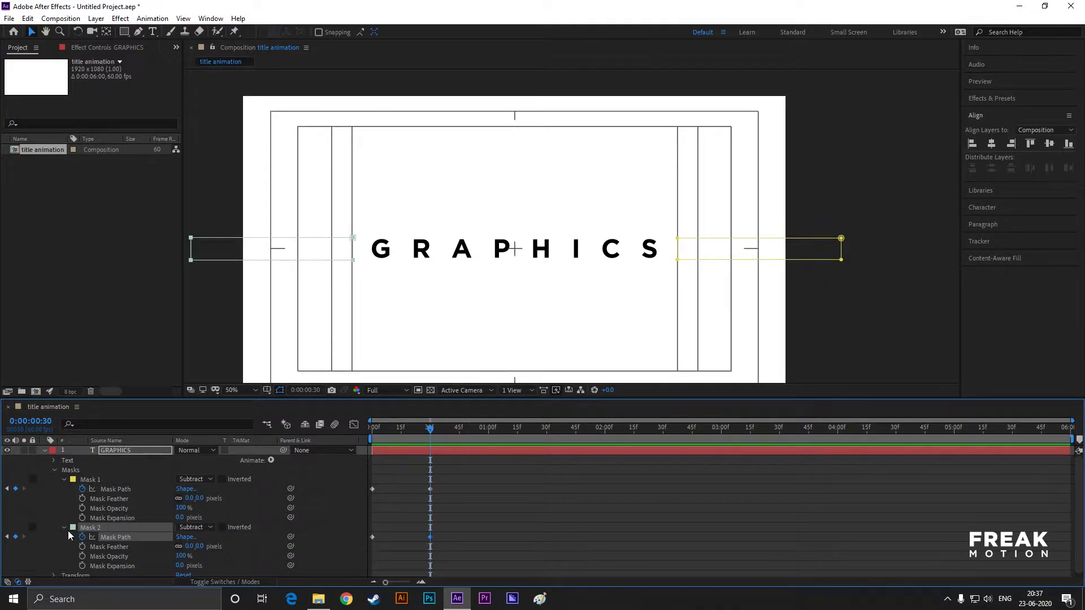
left_click(54, 479)
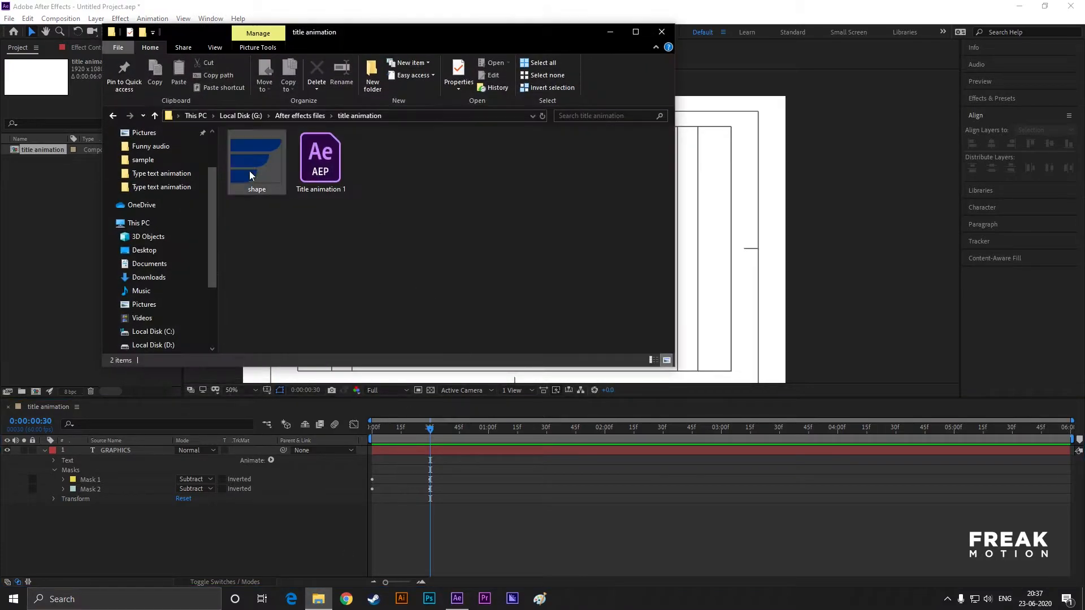
Import shape.png over GRAPHICS, nudge it slightly right, and bring up Effects & Presets
left_click(256, 152)
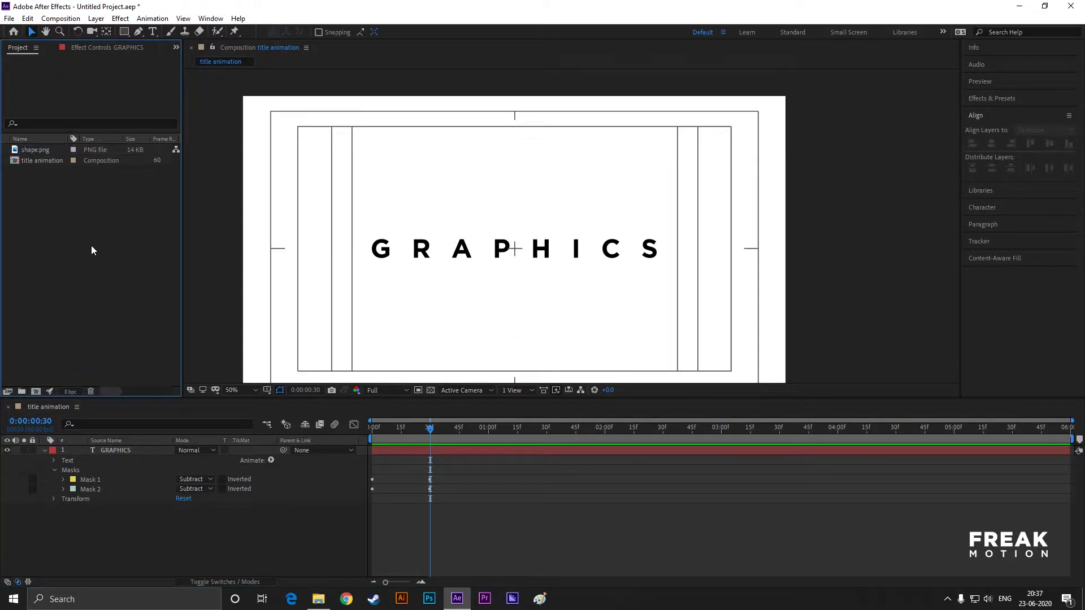
left_click(44, 450)
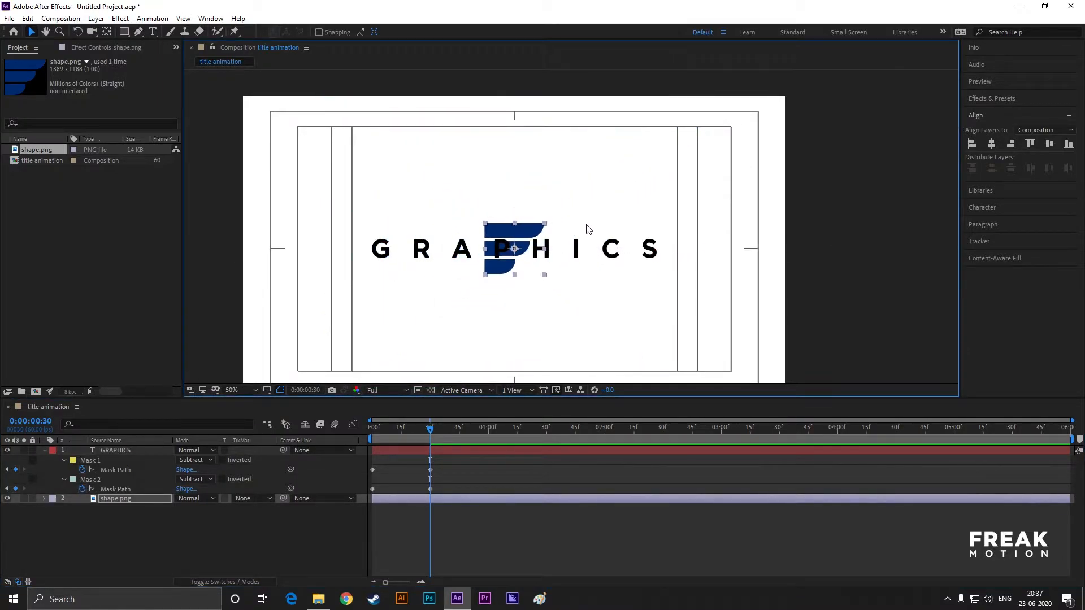
left_click(233, 390)
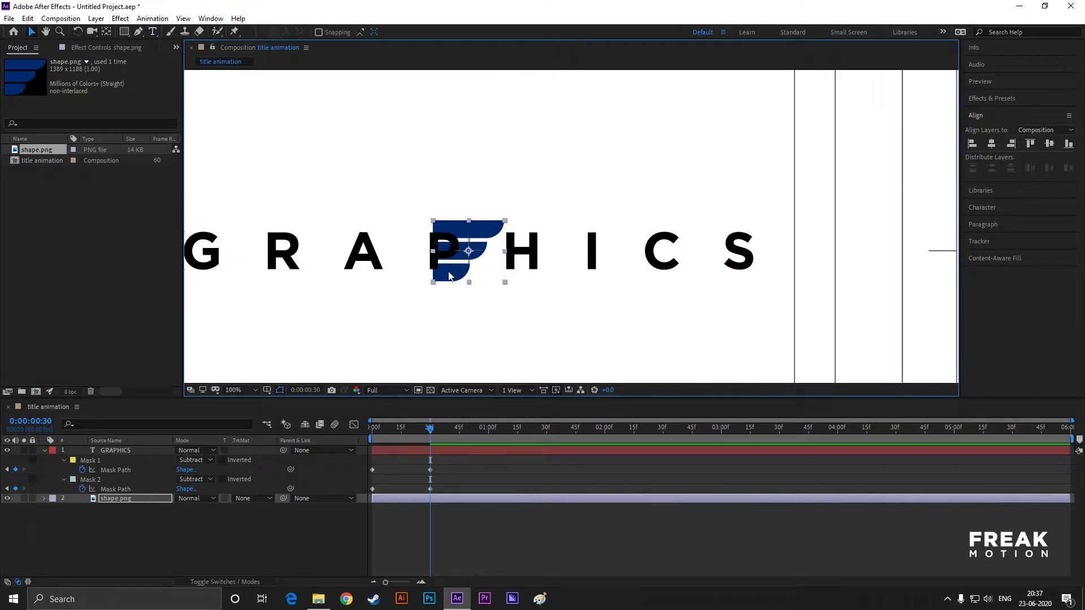
left_click_drag(469, 252, 505, 253)
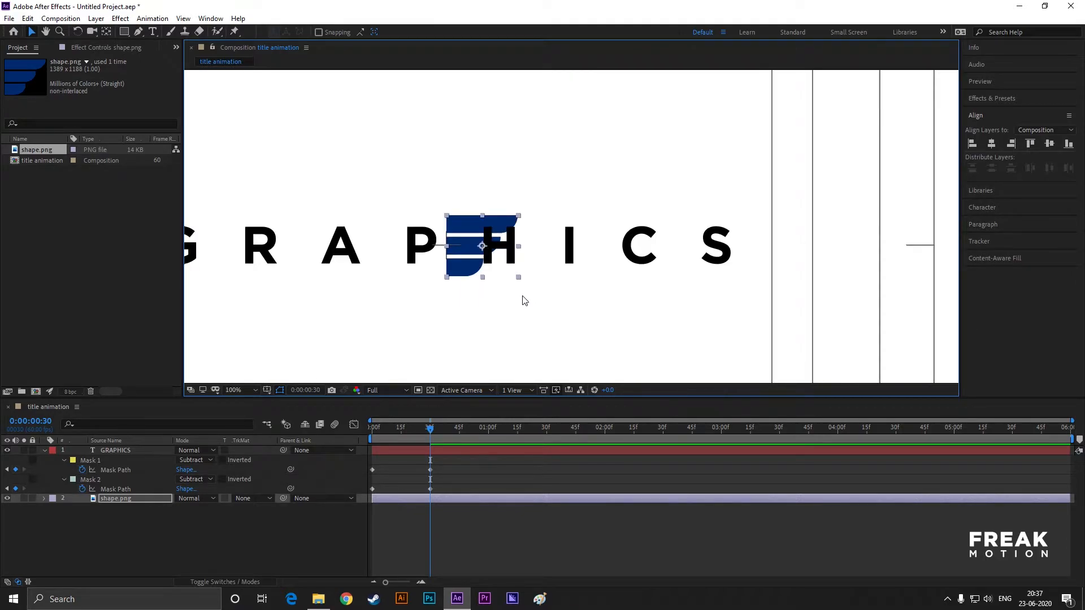
left_click(992, 98)
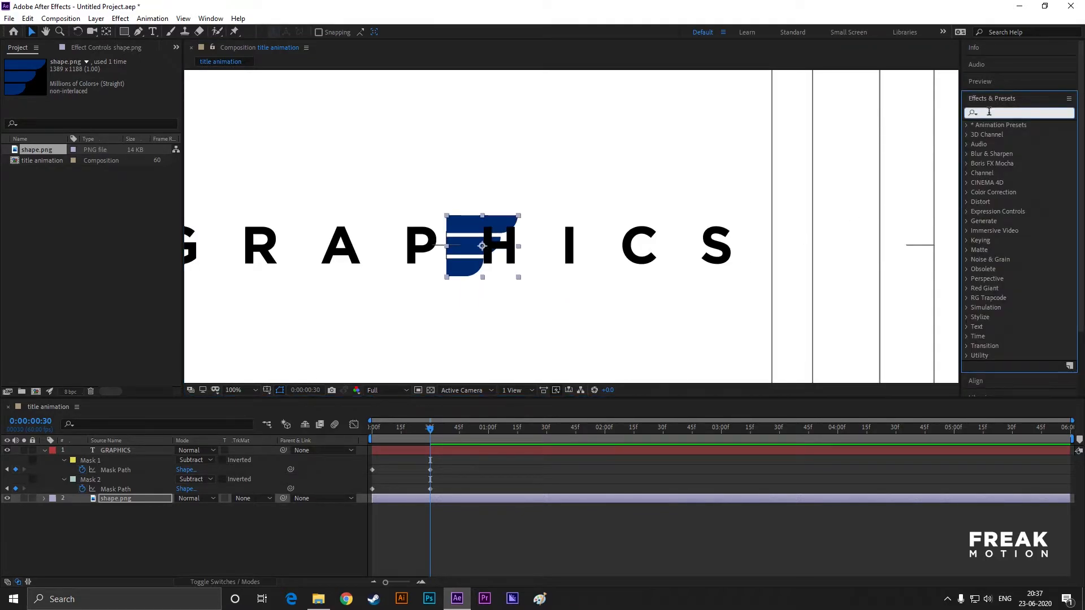
Apply a Fill effect with colour FE5A5A to shape.png
type("fill")
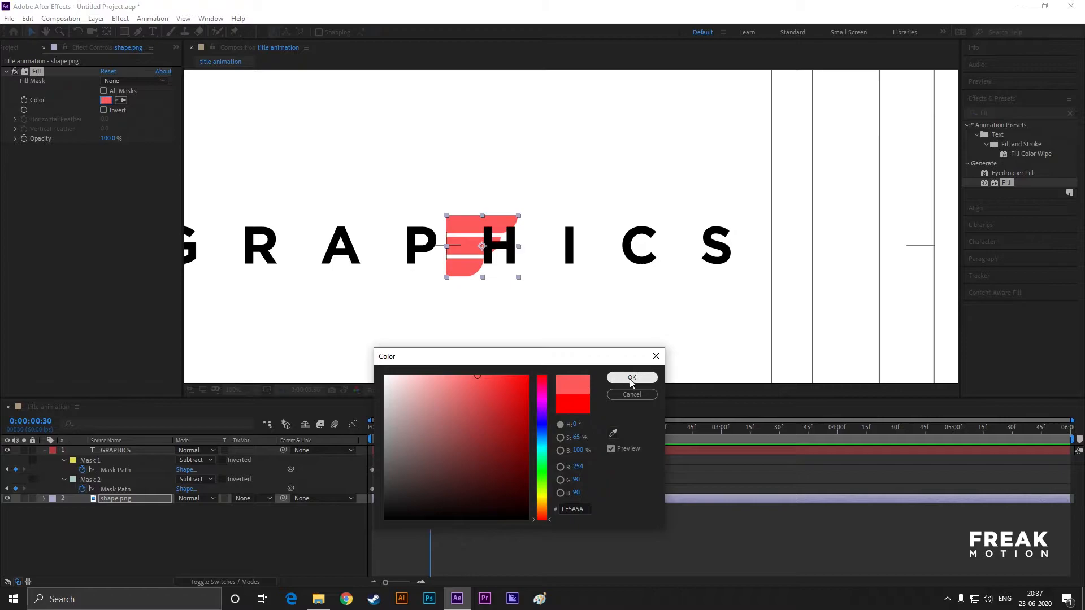
left_click(631, 378)
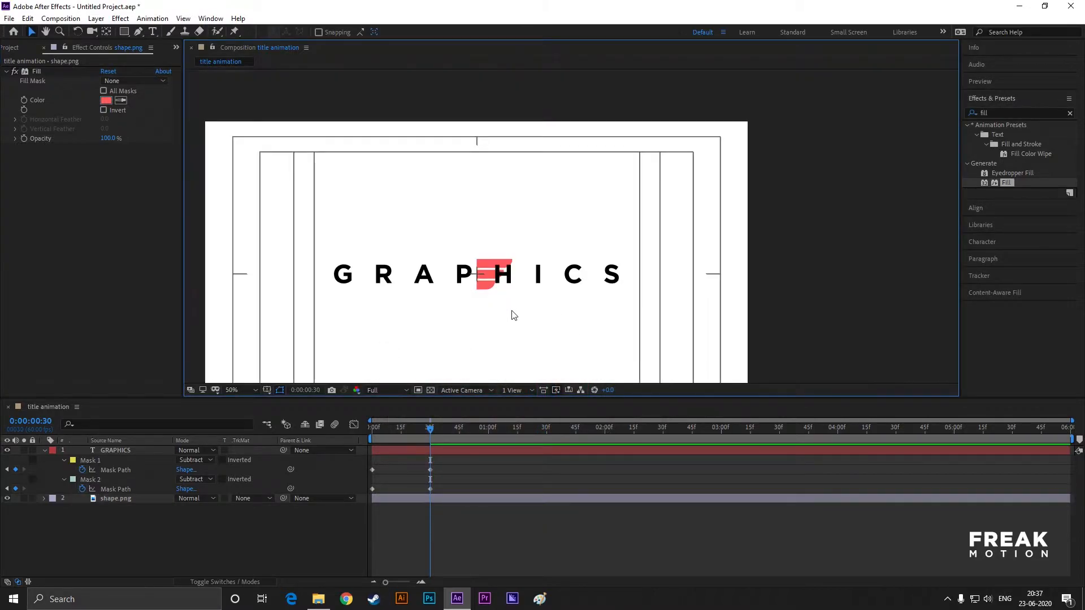
left_click(246, 390)
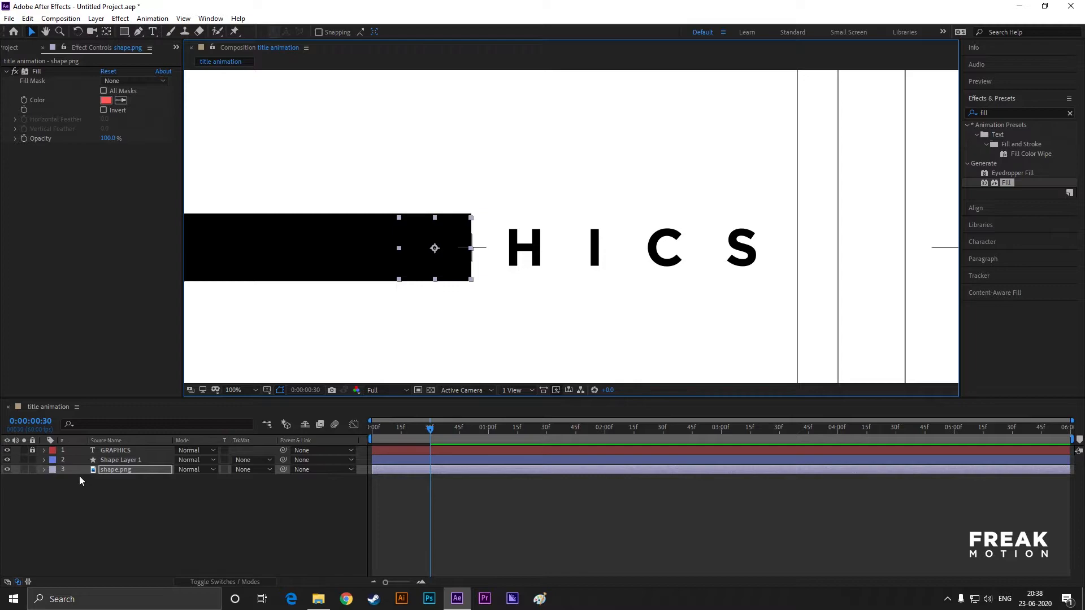
Set shape.png's track matte to Alpha Inverted Matte 'Shape Layer 1'
left_click(253, 469)
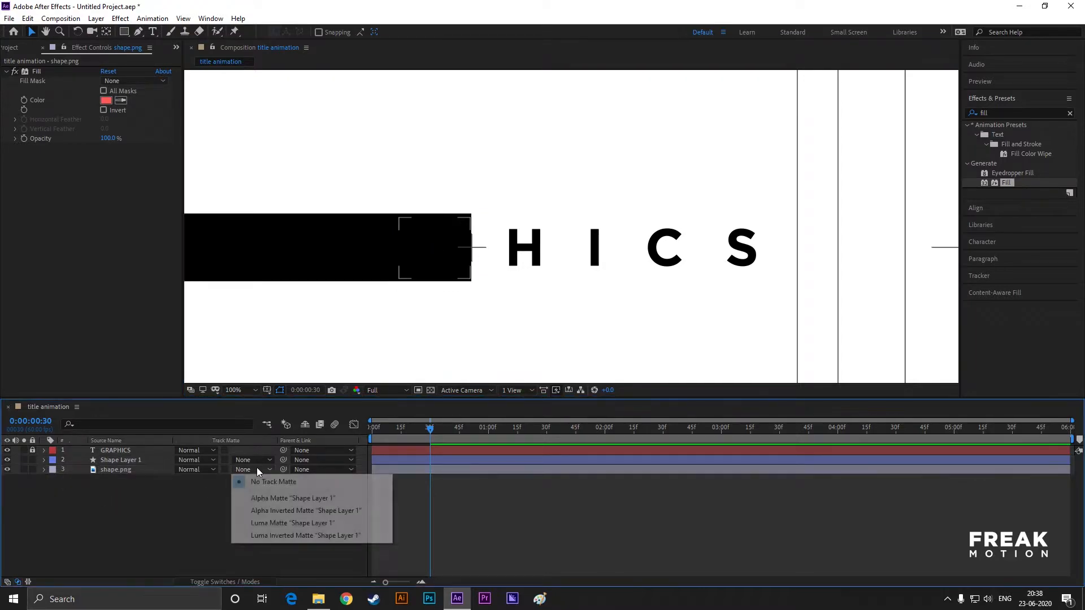
left_click(305, 511)
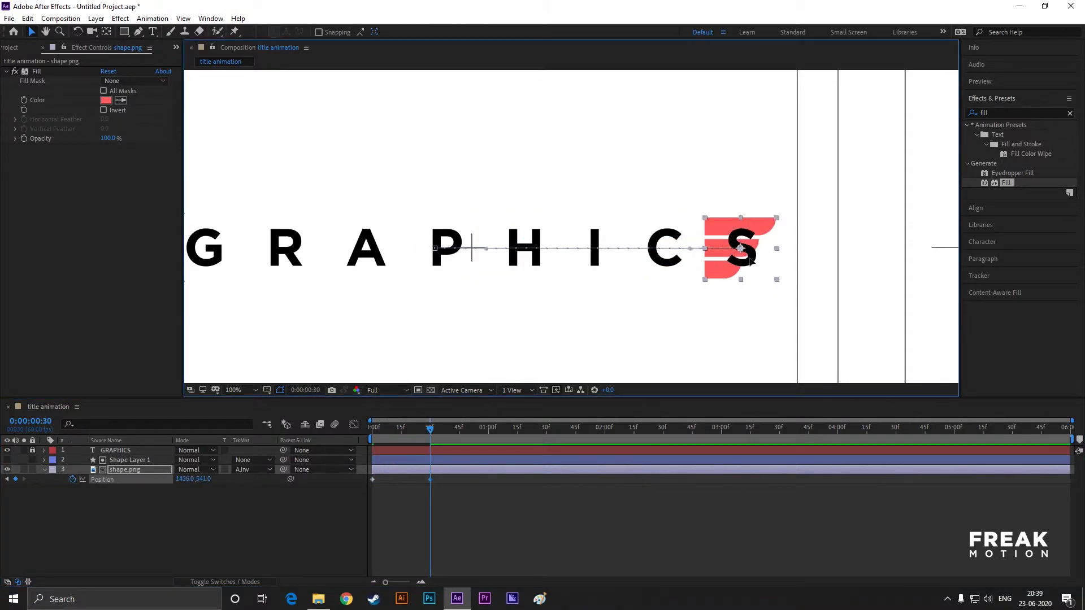
Drag the red wing to the right end of GRAPHICS at frame 30
left_click_drag(743, 250, 813, 259)
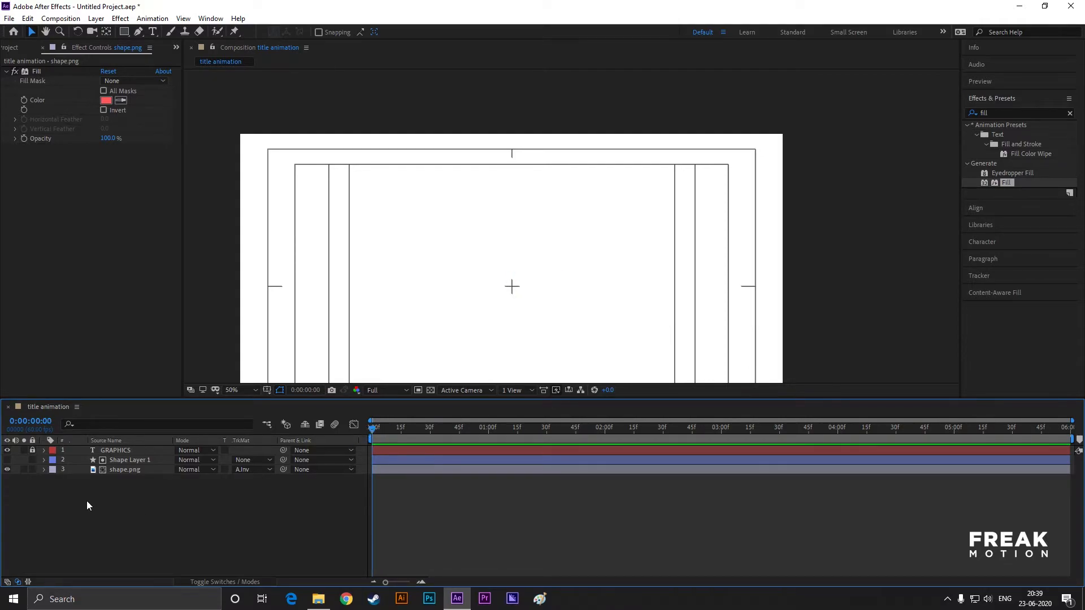
Pre-compose Shape Layer 1 and shape.png into a precomposition named 'shape 1'
left_click(130, 460)
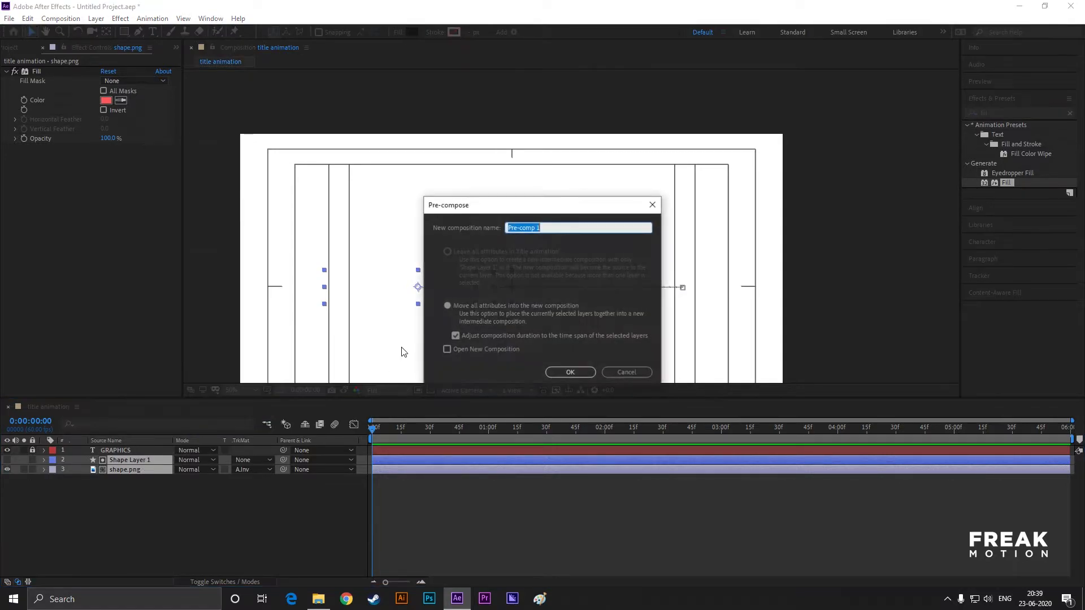
type("shape 1")
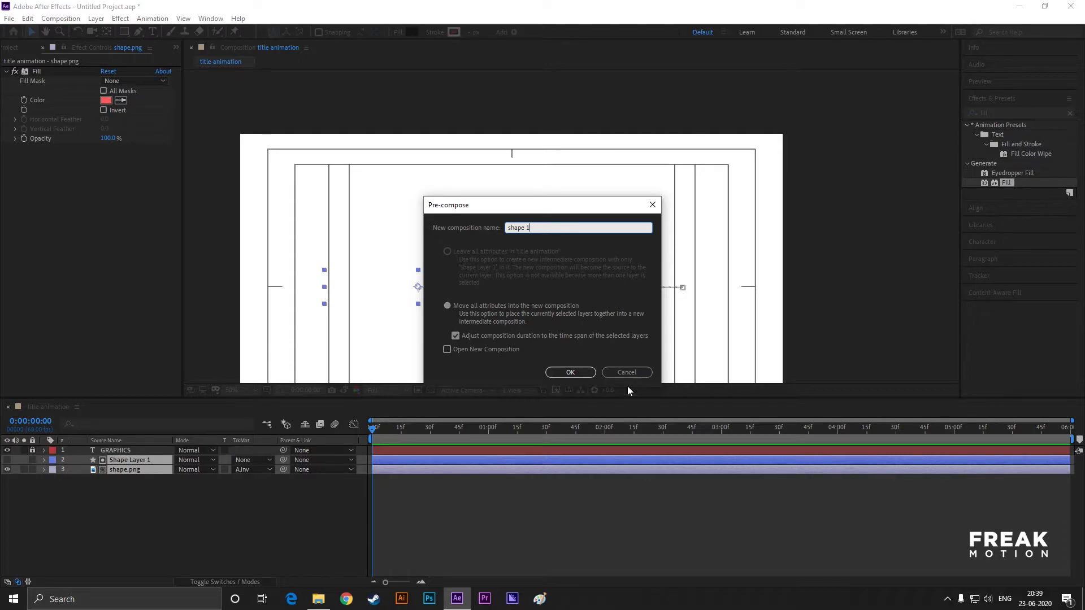
left_click(569, 372)
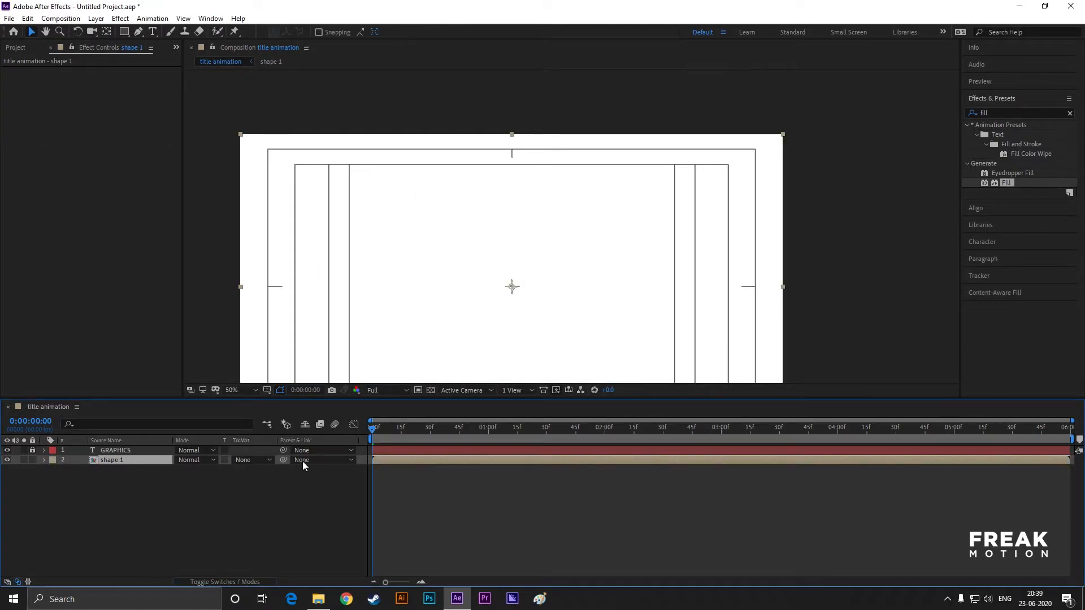
Duplicate the shape 1 layer with Ctrl+D and right-click the lower copy
left_click(426, 427)
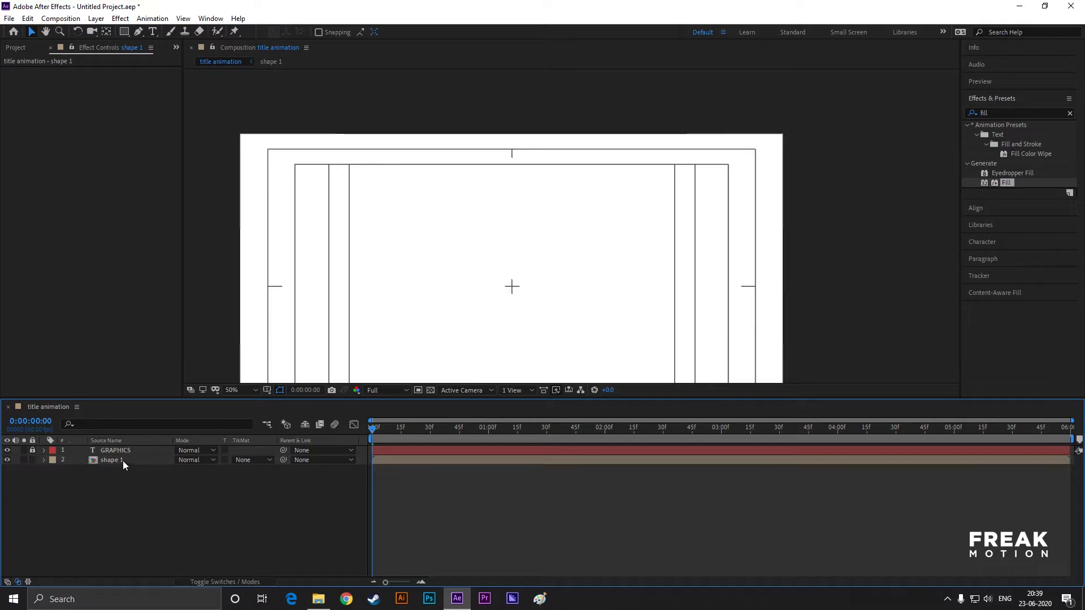
left_click(111, 460)
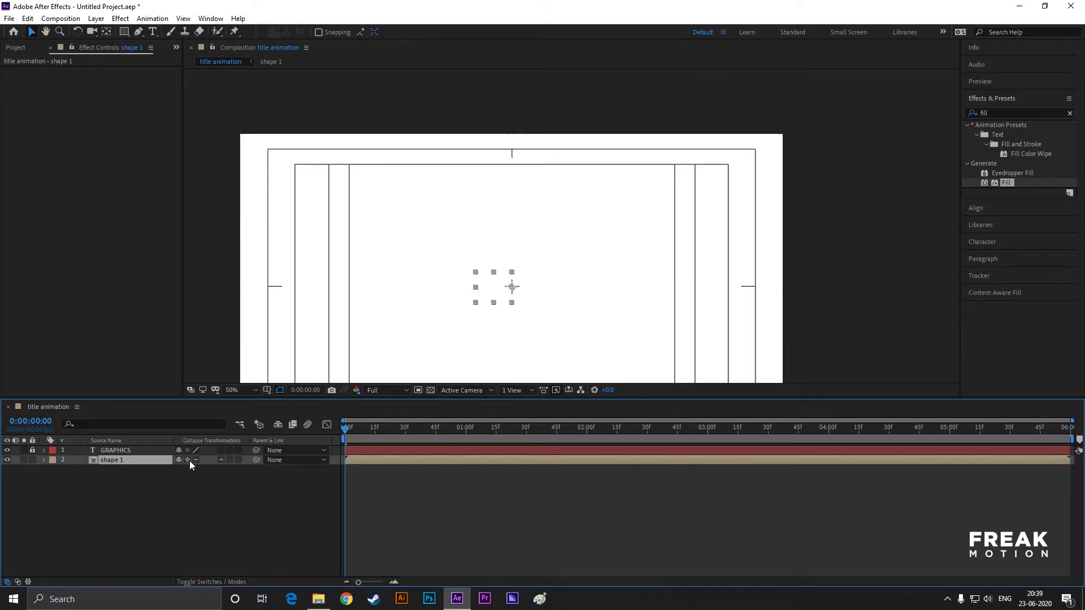
left_click(111, 460)
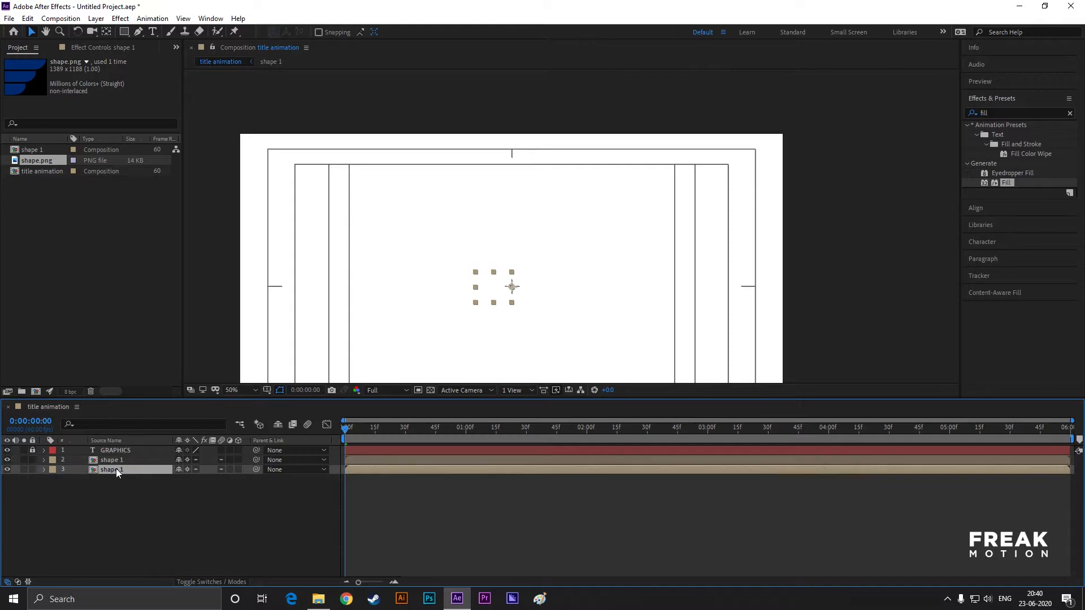
left_click(111, 460)
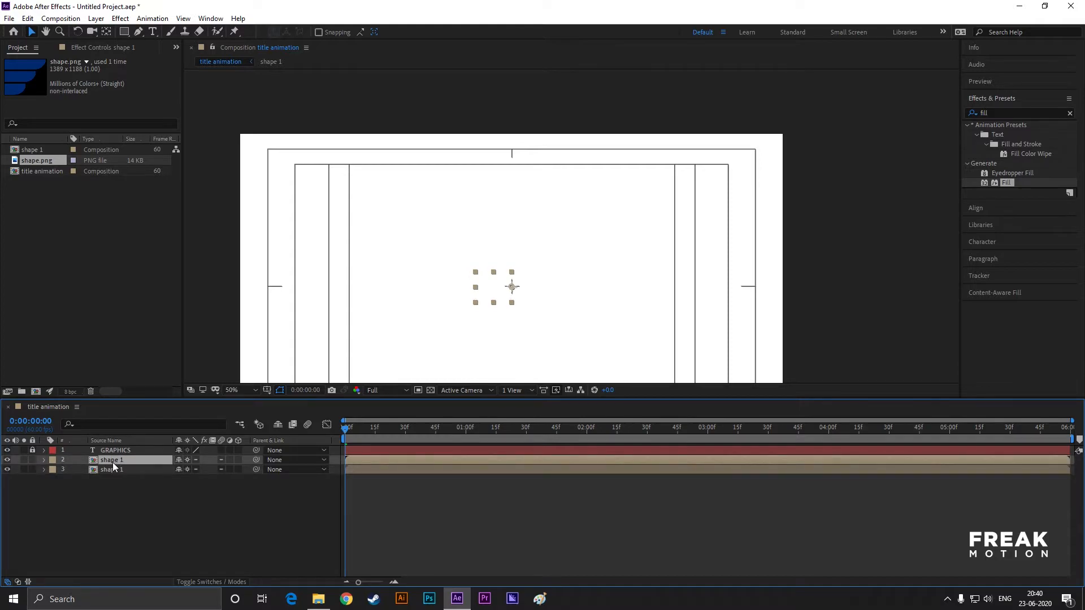
right_click(112, 460)
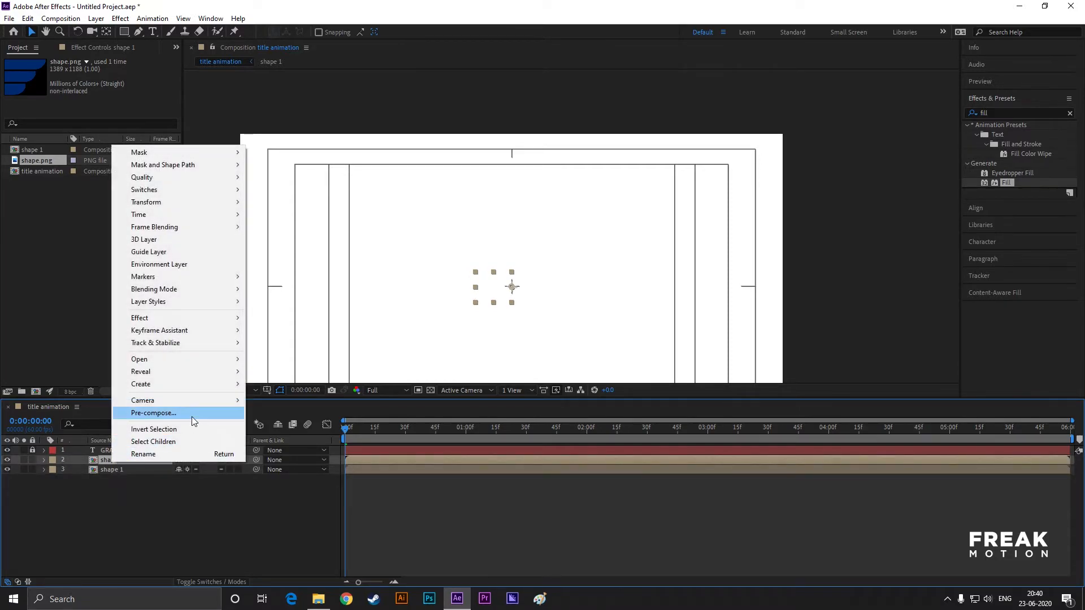
mouse_move(146, 202)
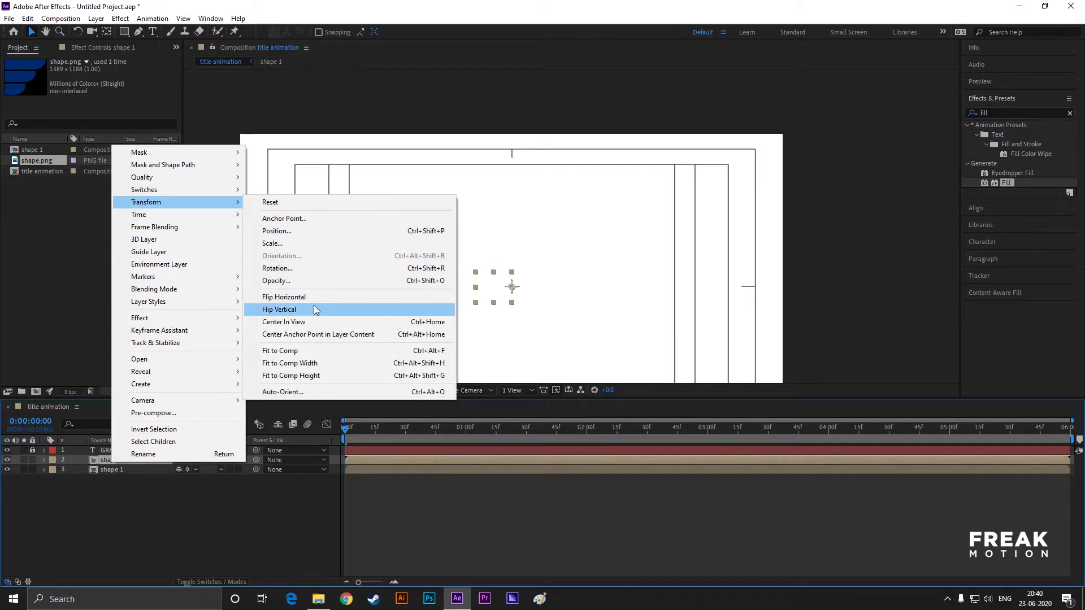
Flip the wing copy horizontally so wings flank both ends of GRAPHICS, then select GRAPHICS
left_click(280, 309)
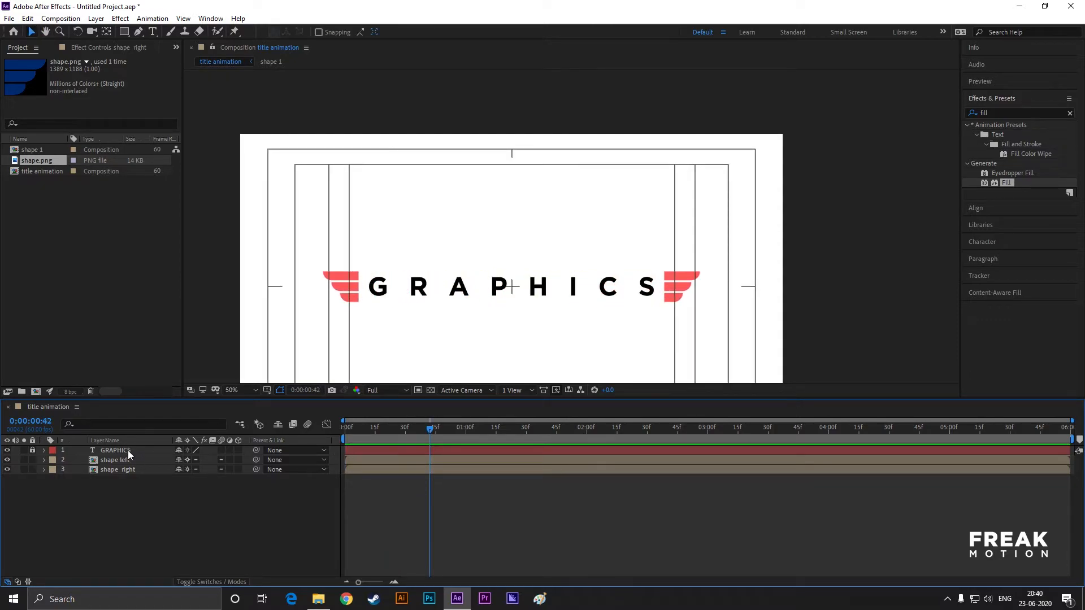
left_click(115, 451)
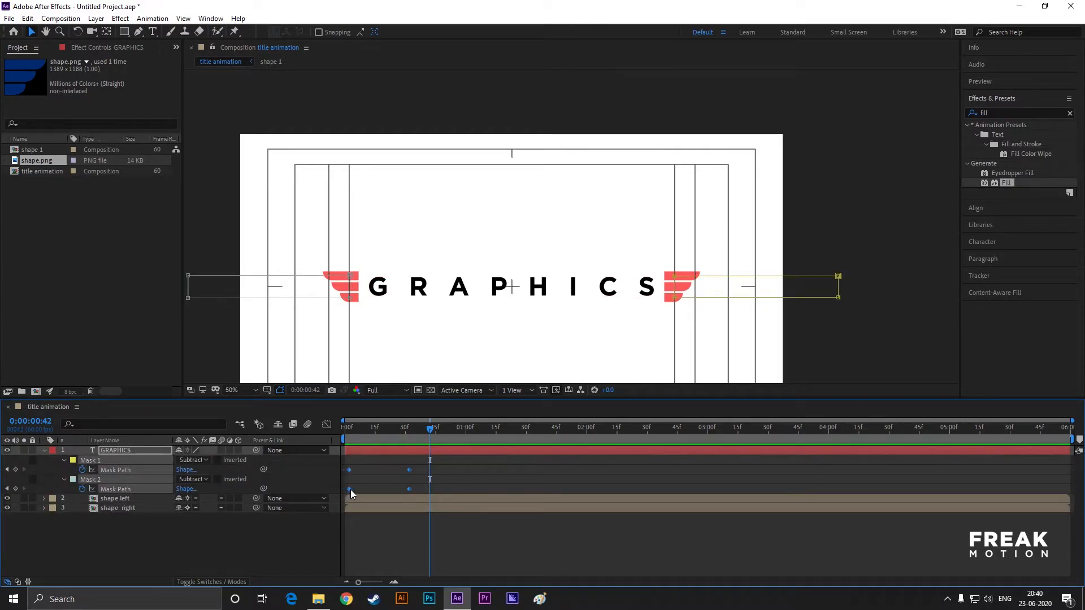
left_click(344, 427)
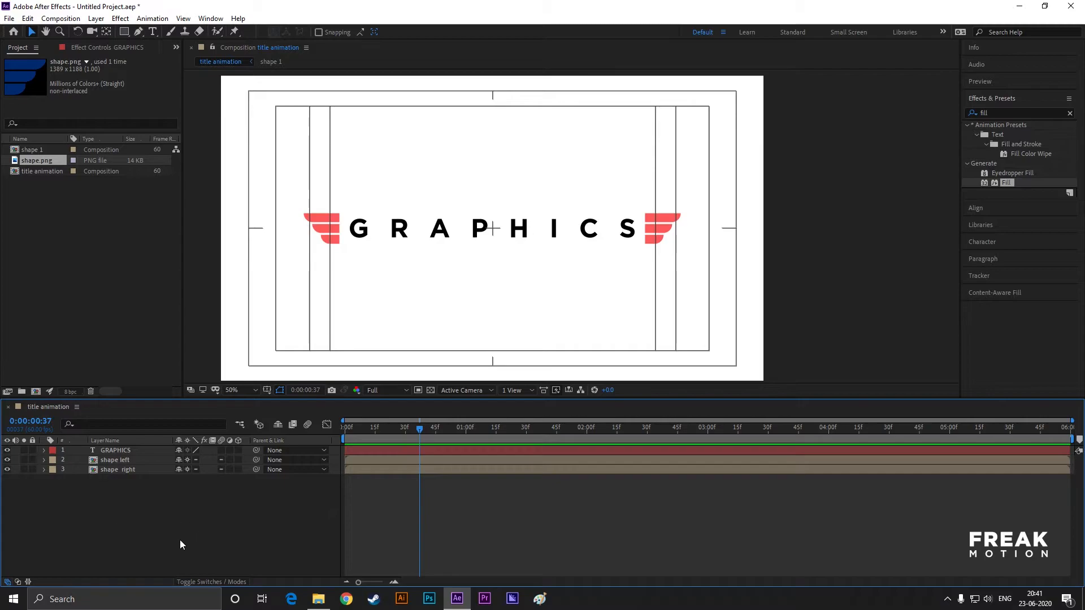
Add a new Null Object layer to the title animation composition
right_click(179, 545)
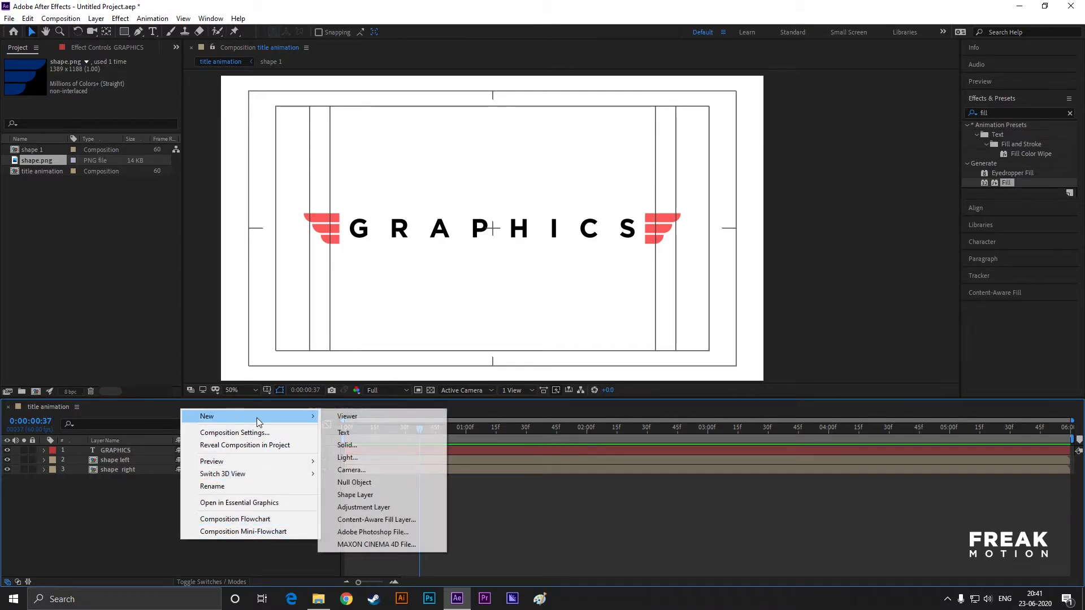
left_click(353, 482)
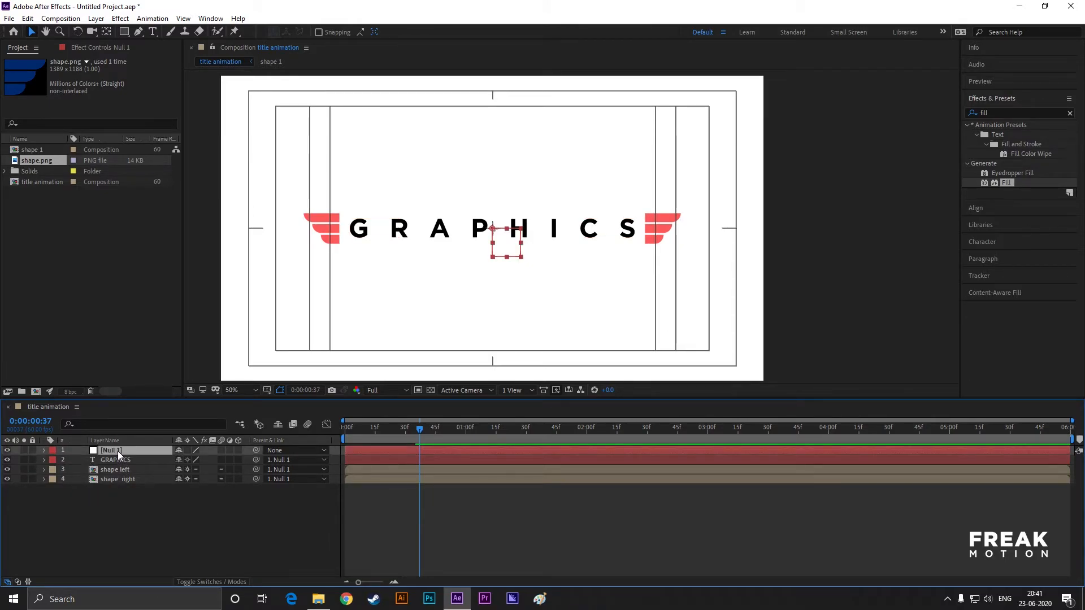
Keyframe Null 1's Scale and Position, shrinking the title to 48% and lowering it to Y 658 at 1:00
left_click(44, 450)
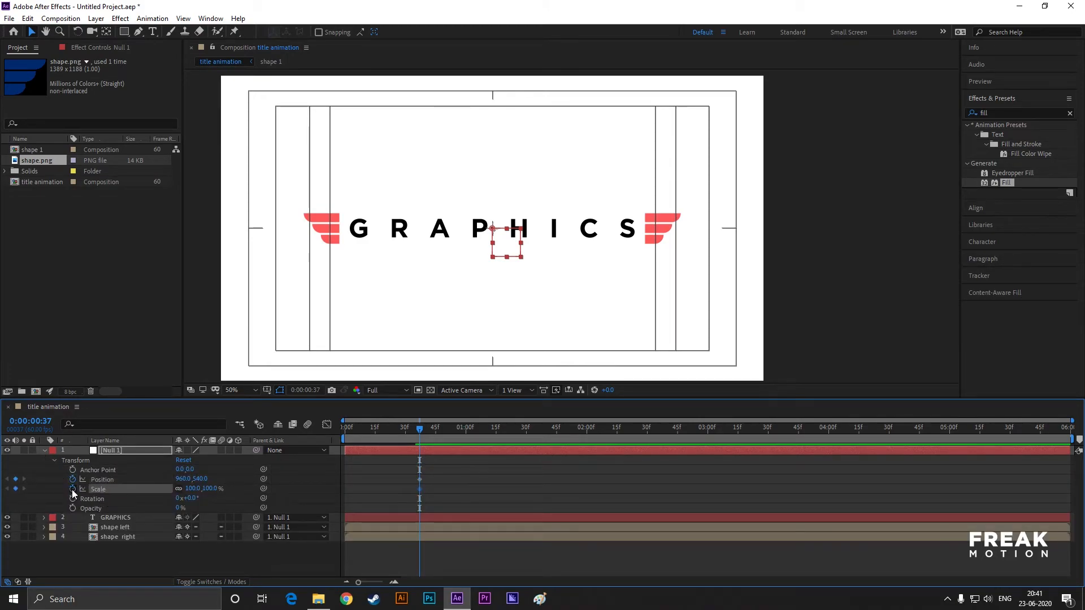
left_click(466, 427)
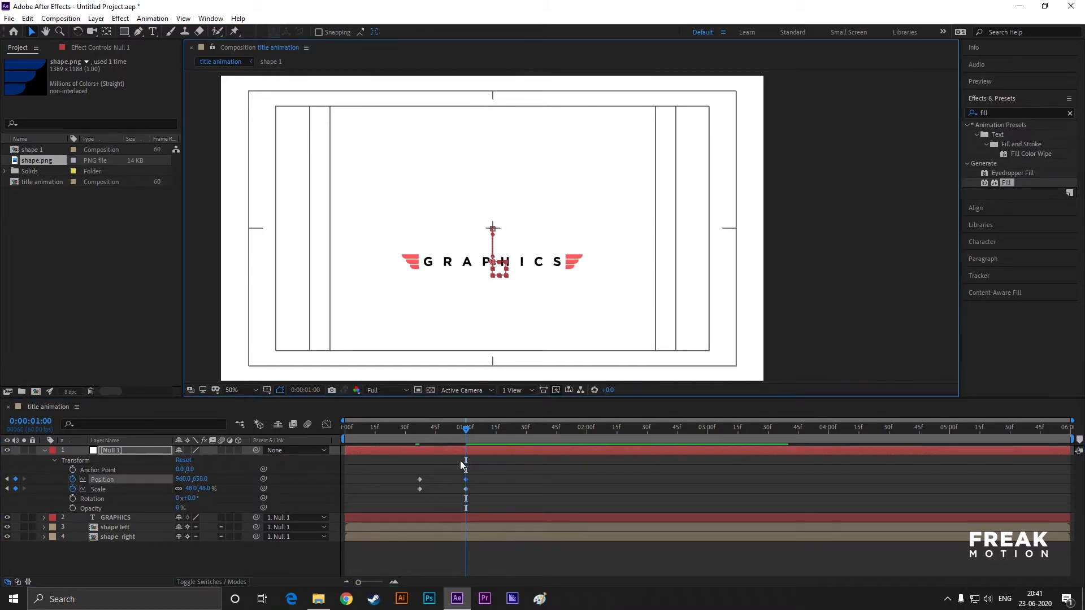
left_click(500, 427)
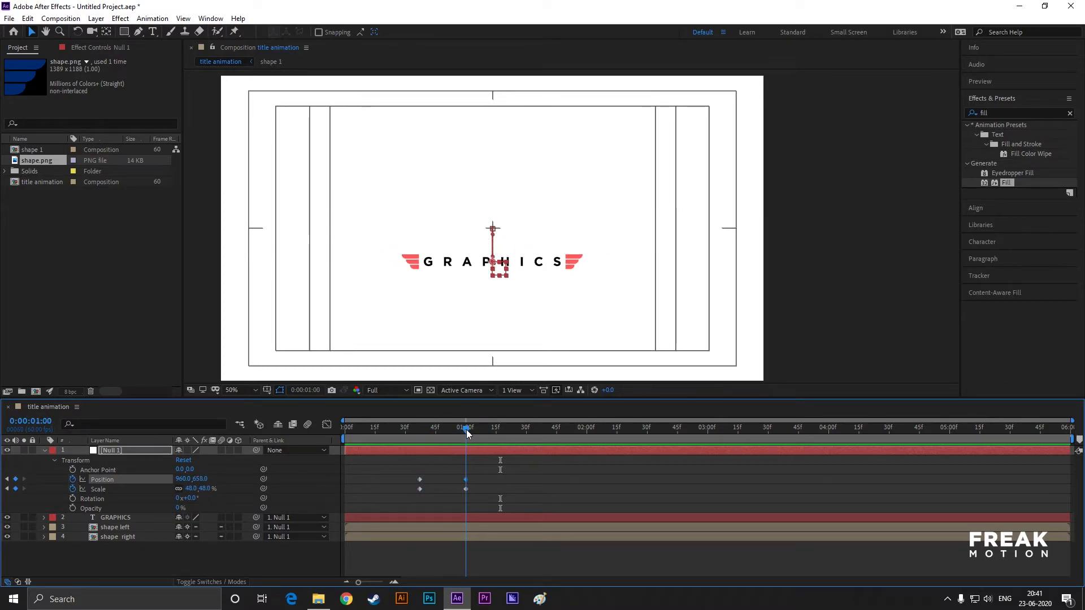
mouse_move(465, 432)
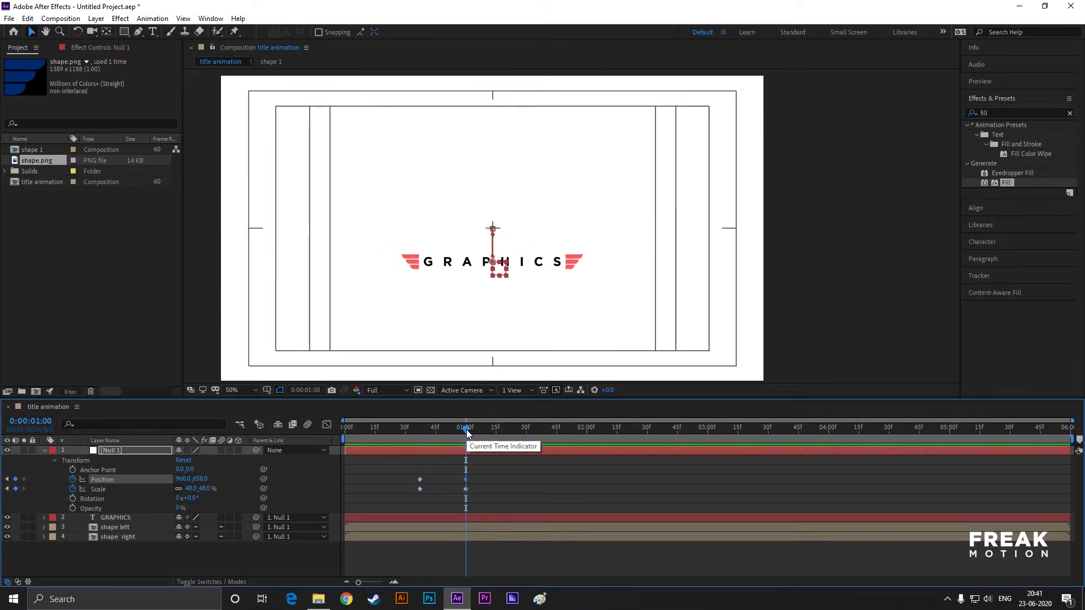
left_click(43, 450)
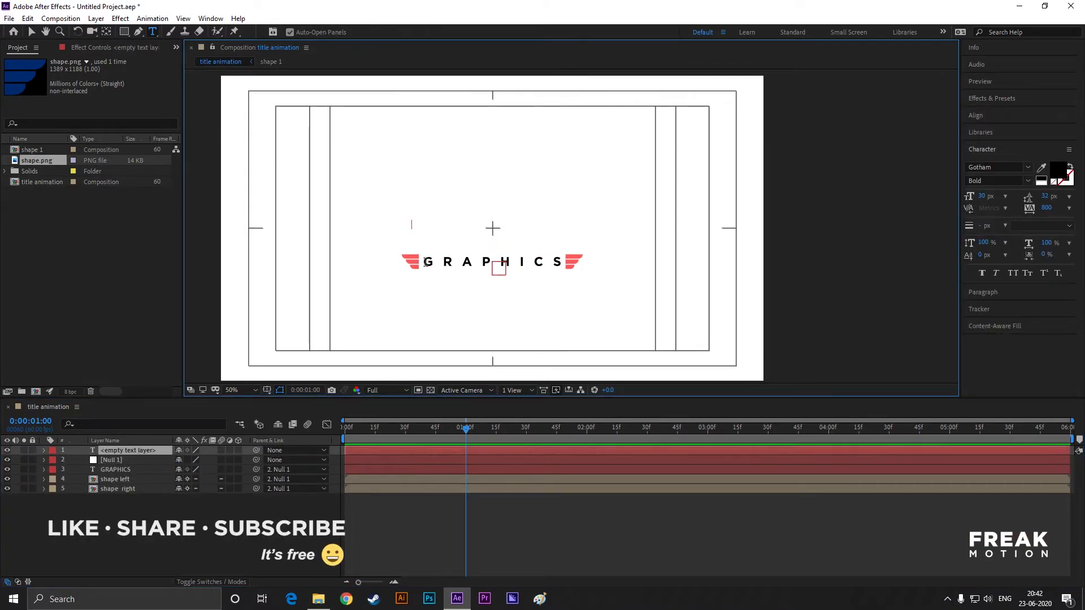
Type MOTION above GRAPHICS and change its font to Norwester
type("MOTI")
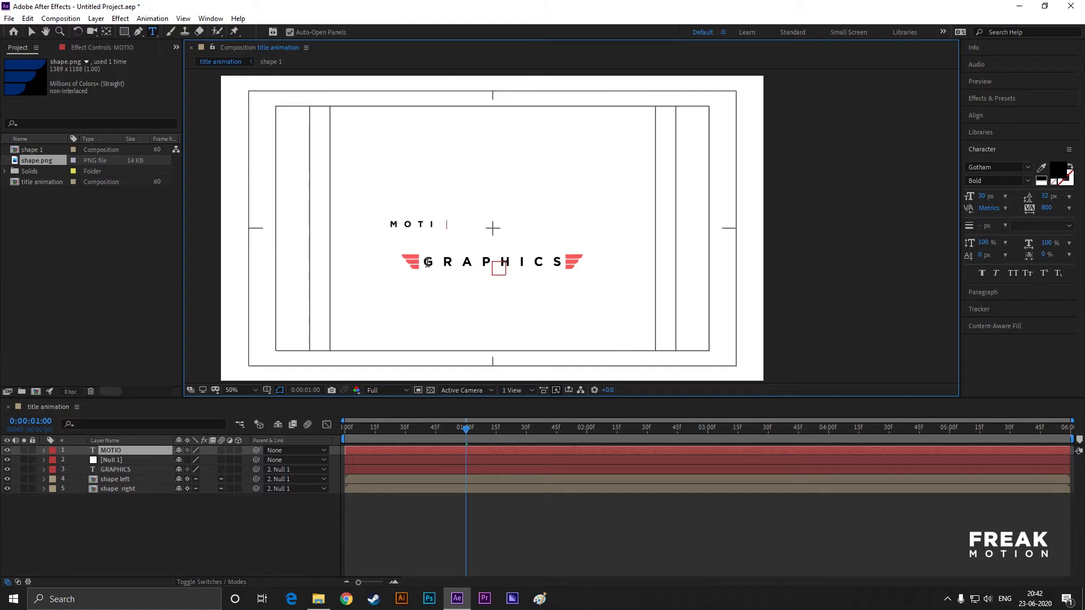
type("ON")
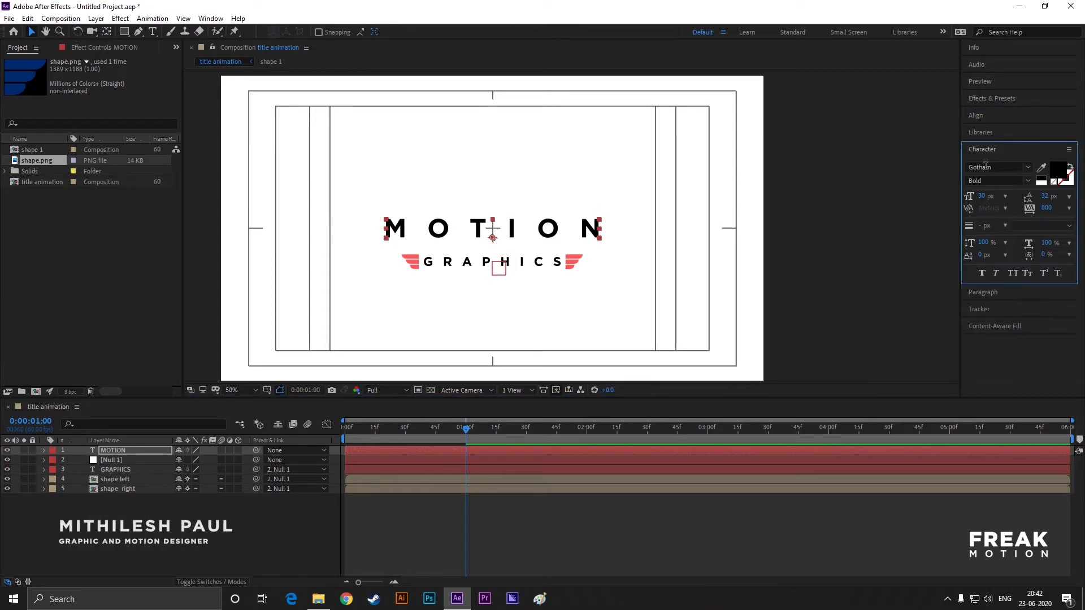
left_click(997, 167)
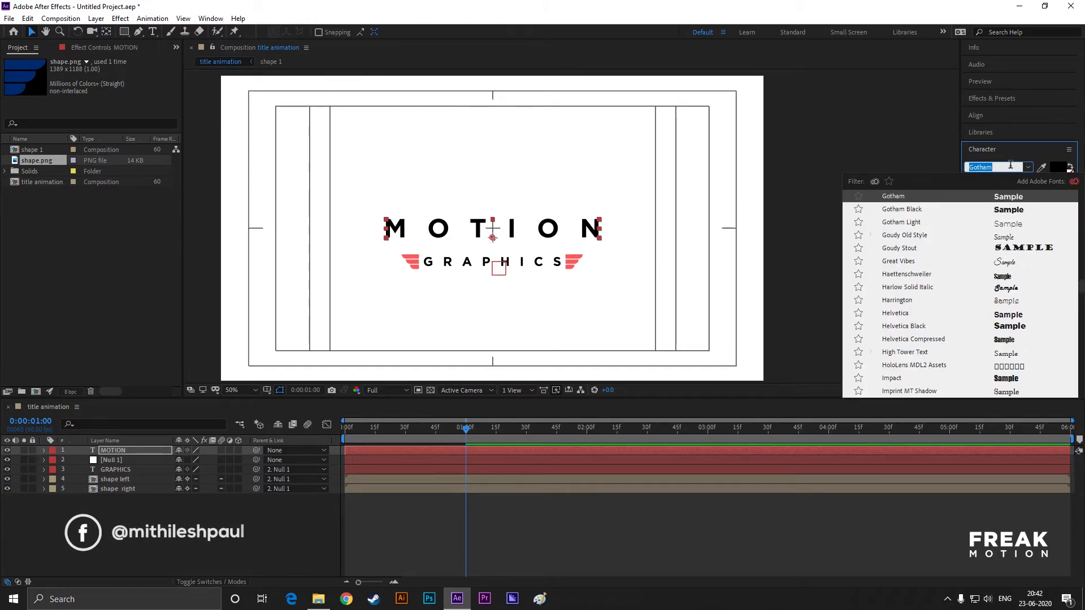
type("nor")
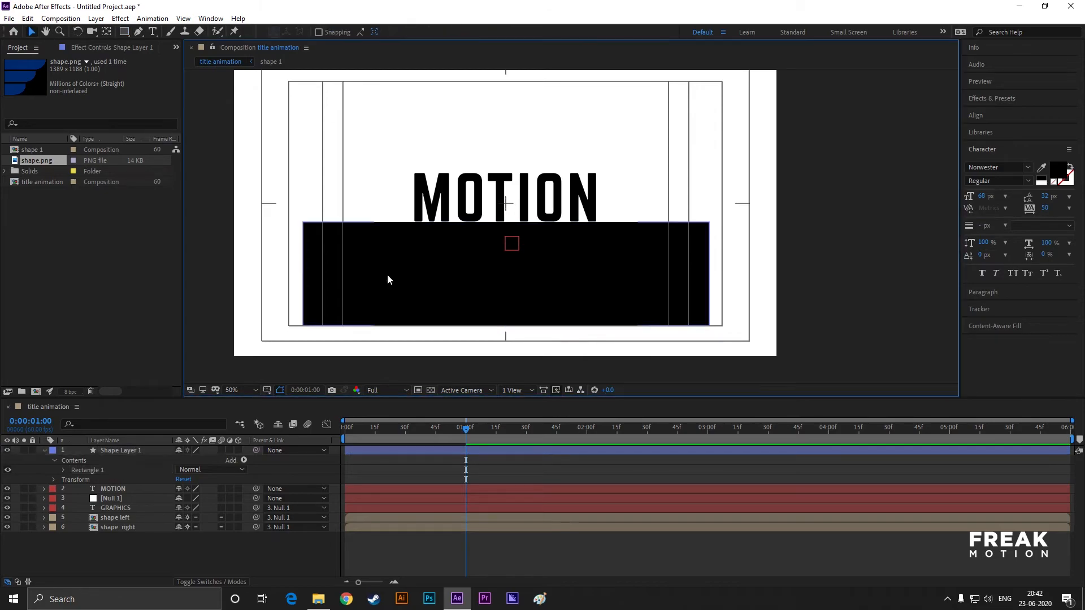
Set MOTION's Track Matte to Alpha Inverted Matte "Shape Layer 1"
left_click(113, 488)
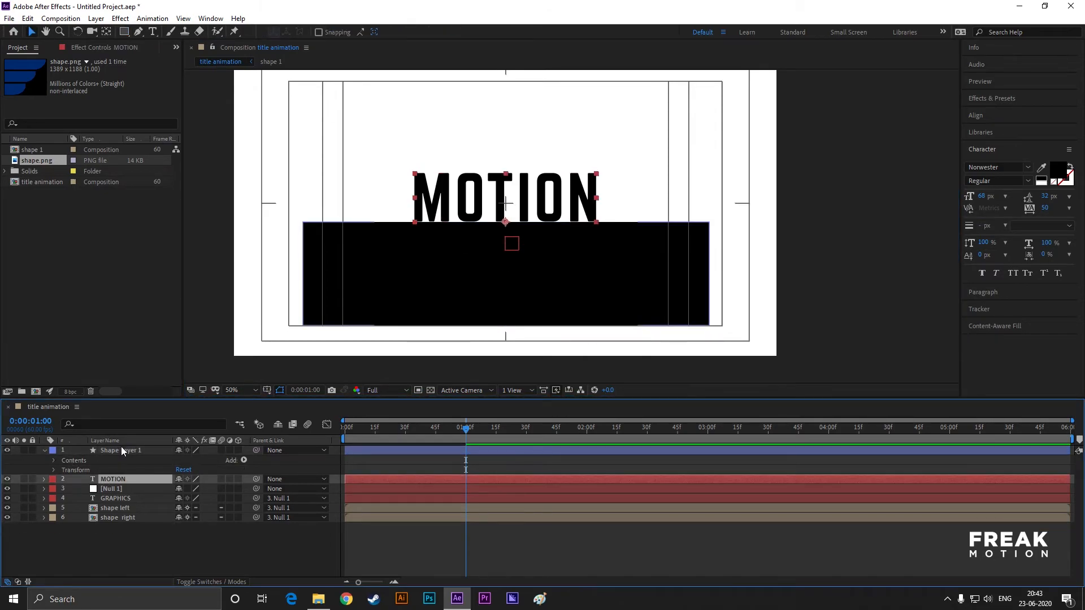
left_click(43, 450)
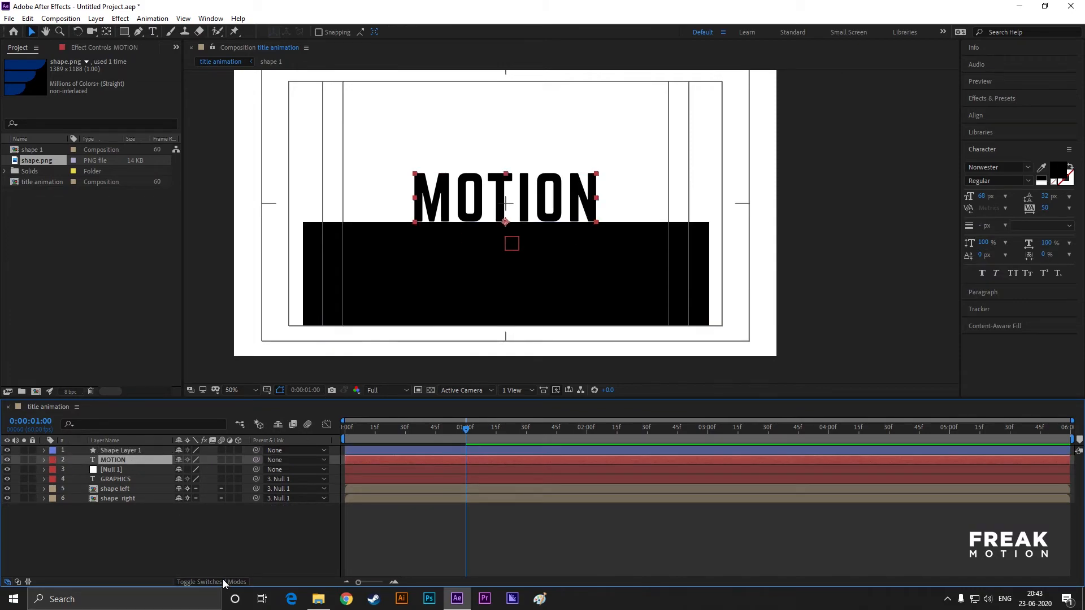
left_click(243, 459)
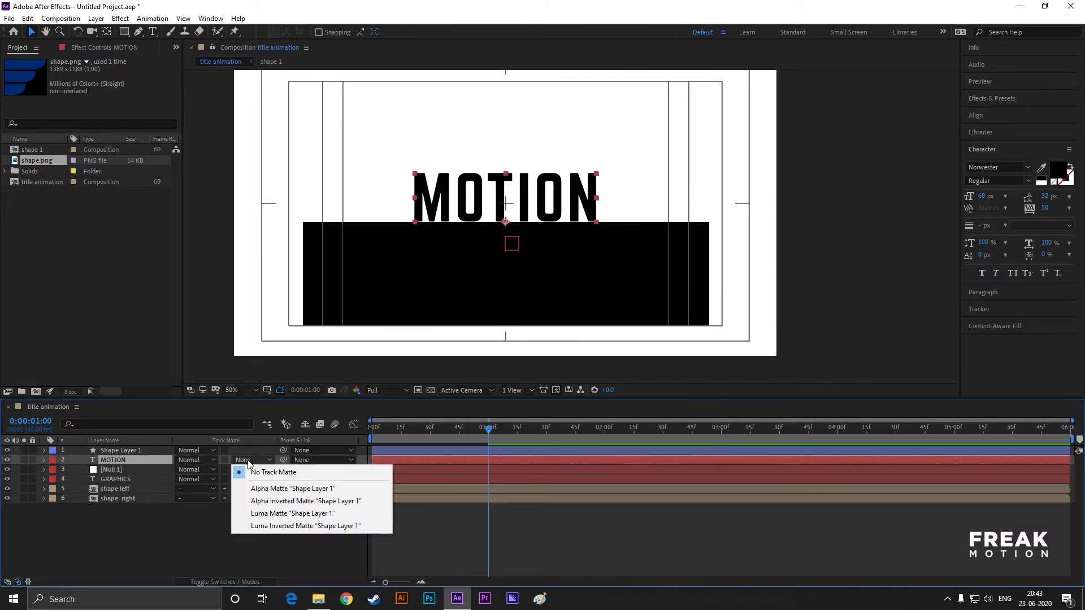
left_click(292, 488)
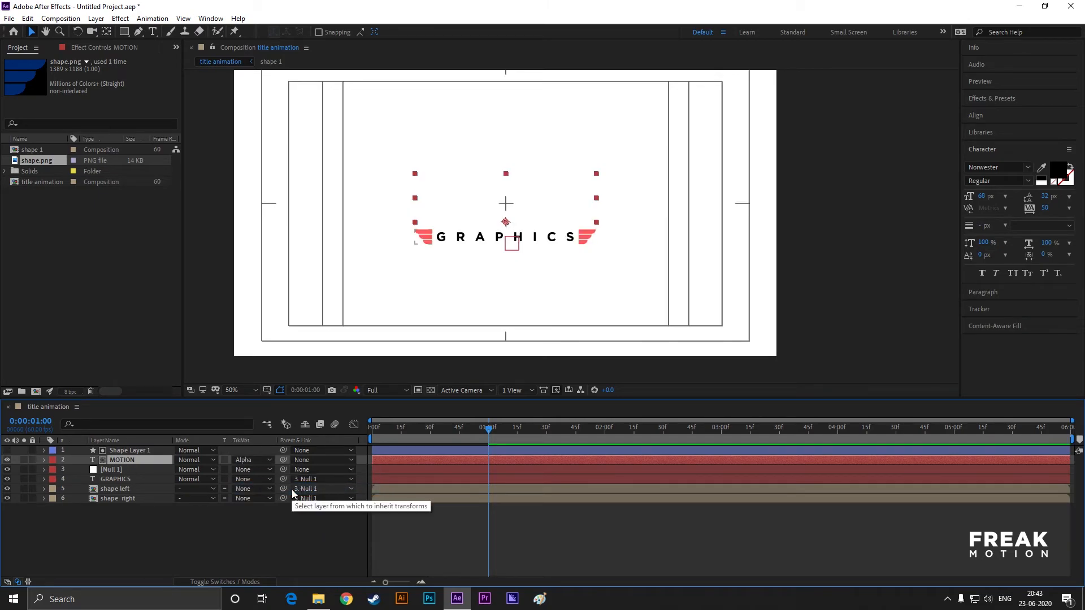
left_click(253, 459)
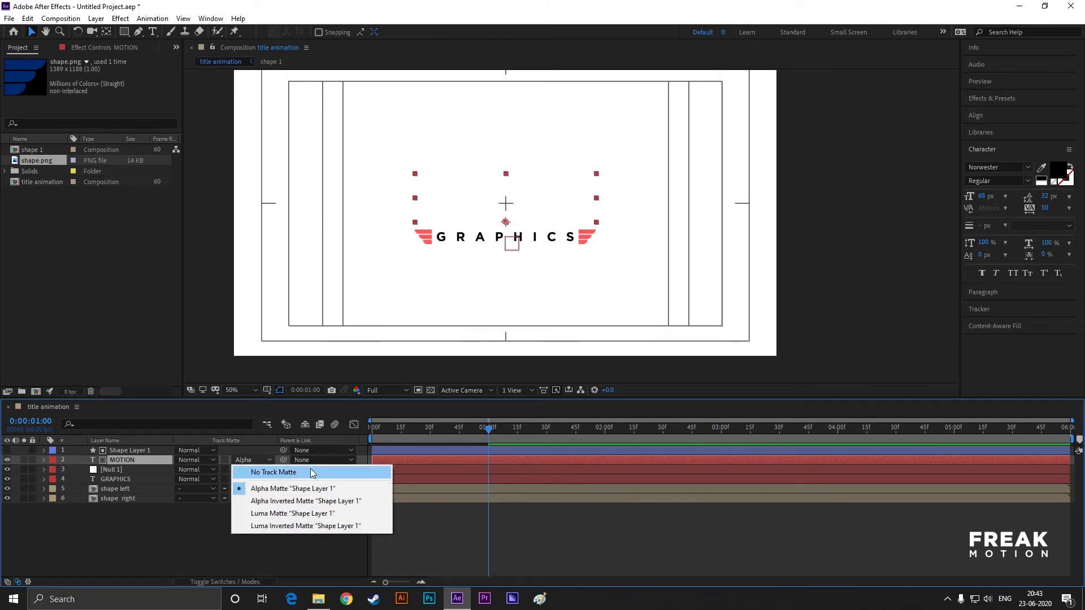
left_click(306, 500)
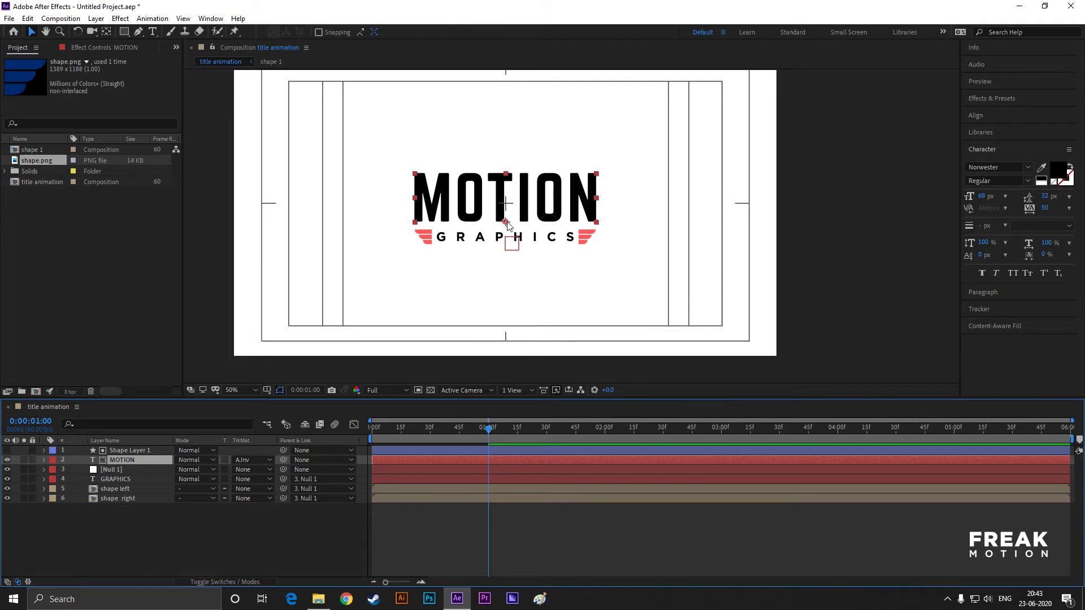
left_click(42, 460)
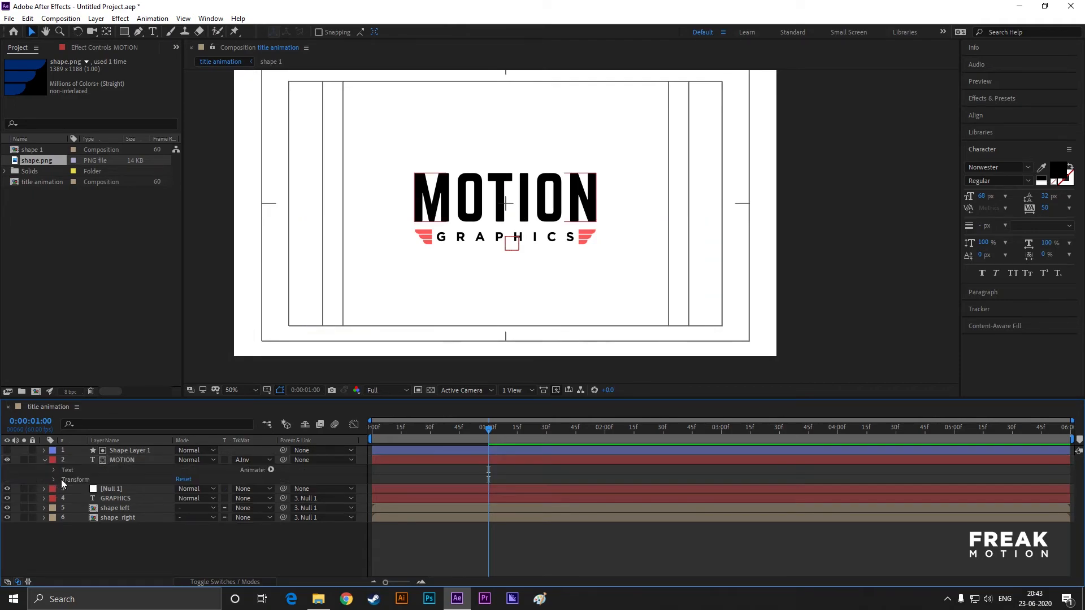
Start a Position keyframe on MOTION's Transform and move to an earlier time
left_click(53, 480)
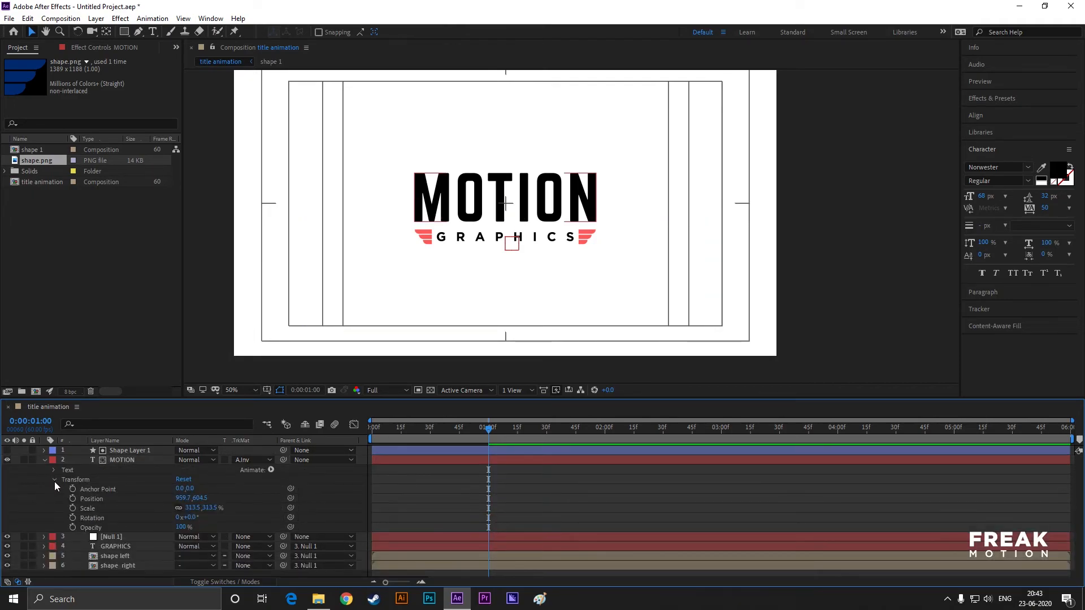
left_click(594, 427)
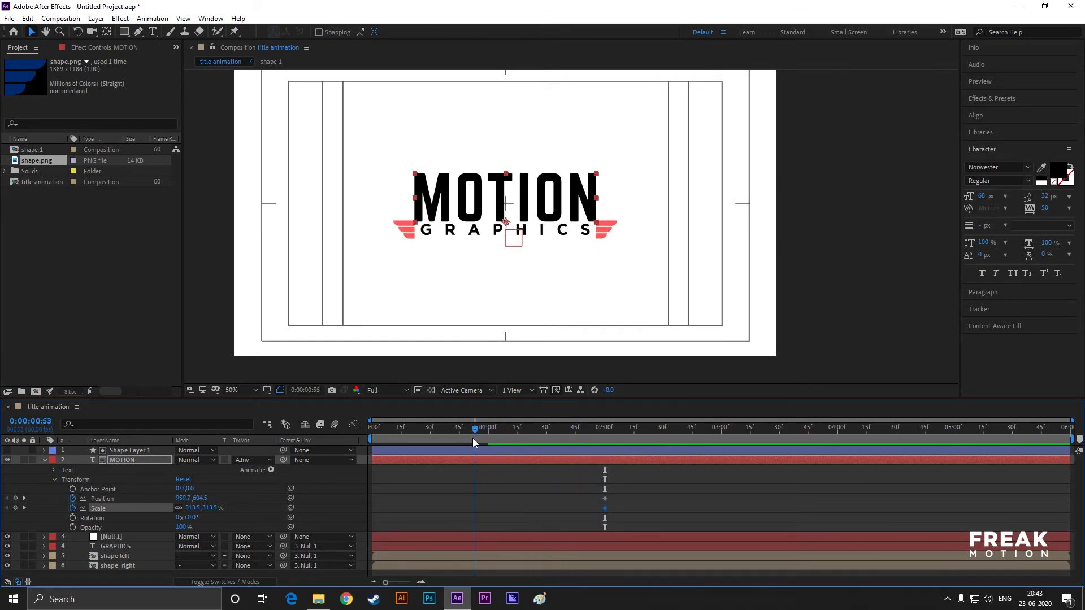
left_click(475, 428)
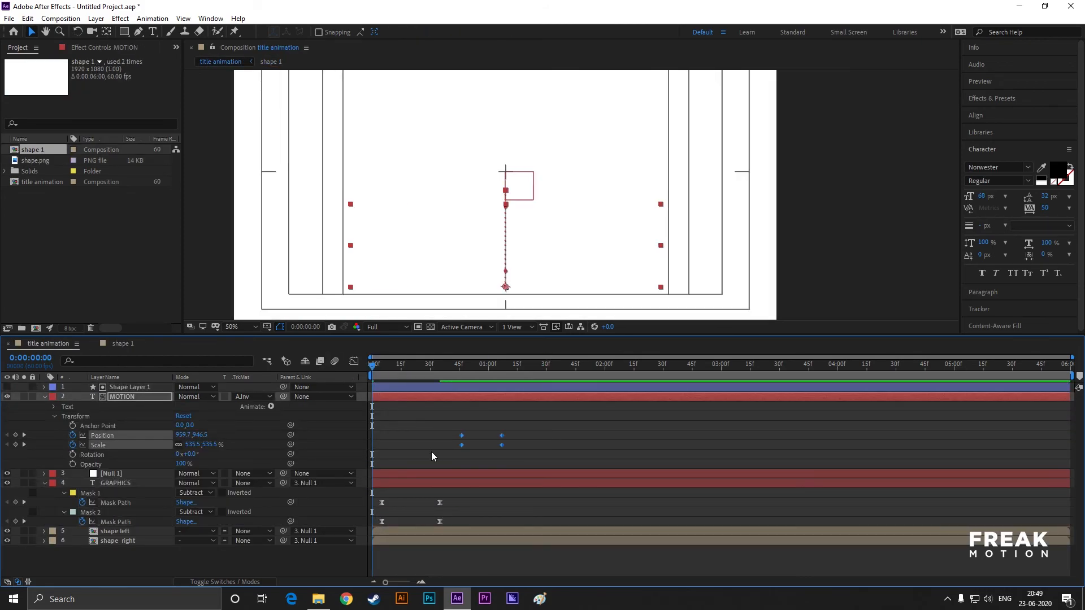
Collapse all layer properties and switch to the shape 1 composition tab
left_click(43, 397)
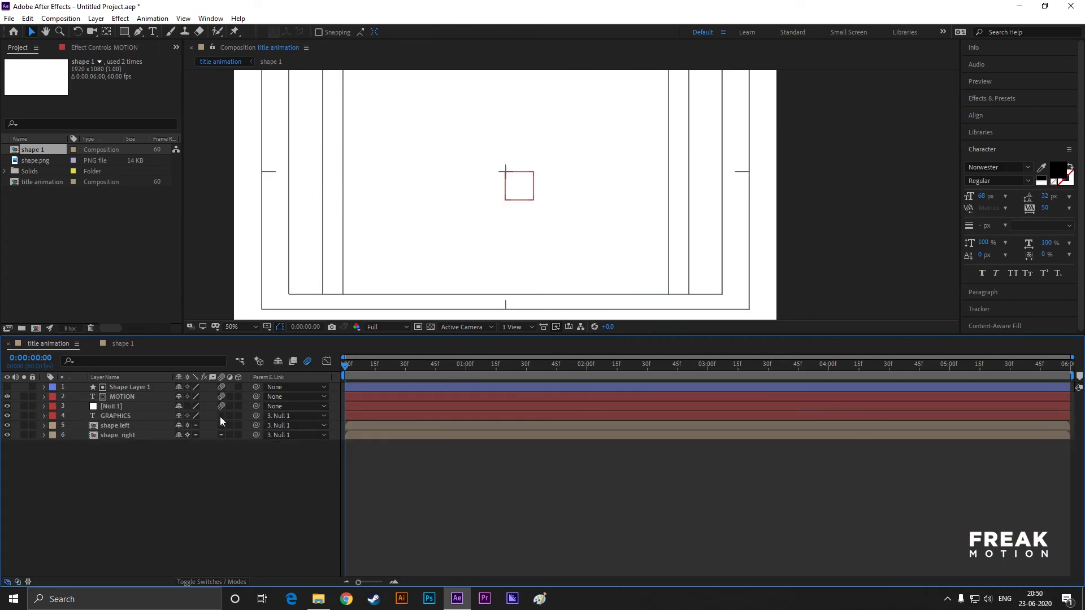
left_click(271, 61)
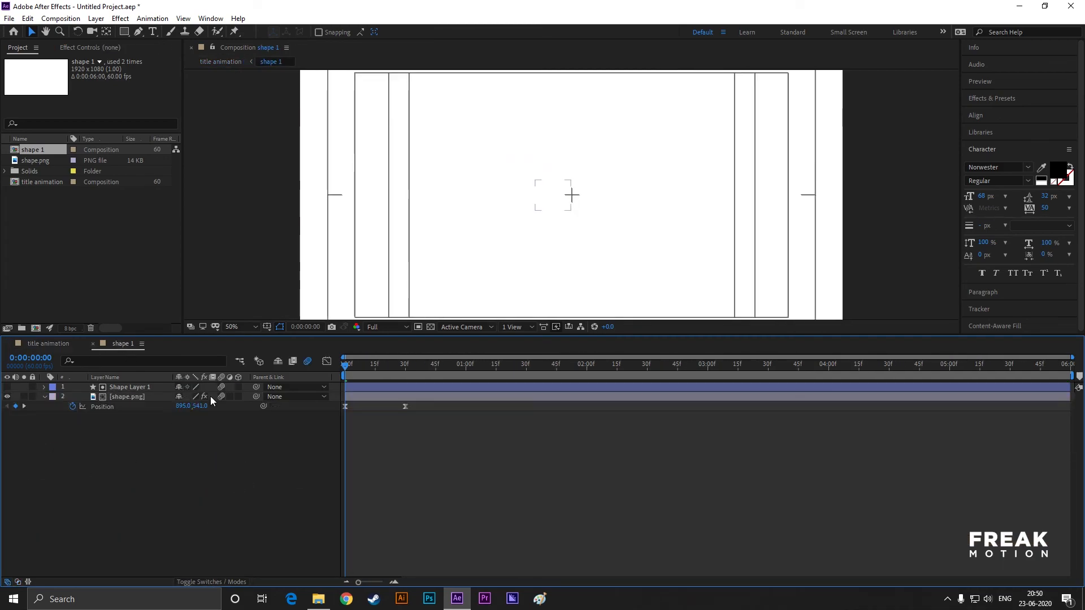